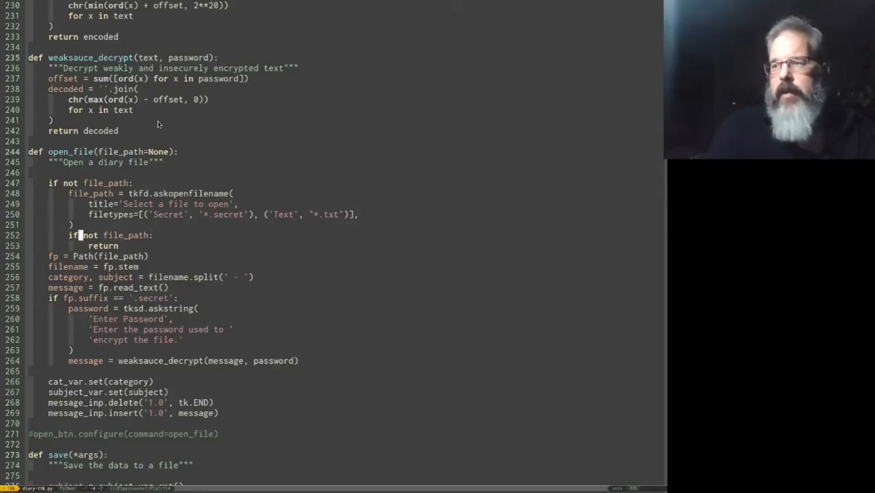
# Scroll the diary script down to the empty Binds section above root.mainloop()
pyautogui.scroll(-3)
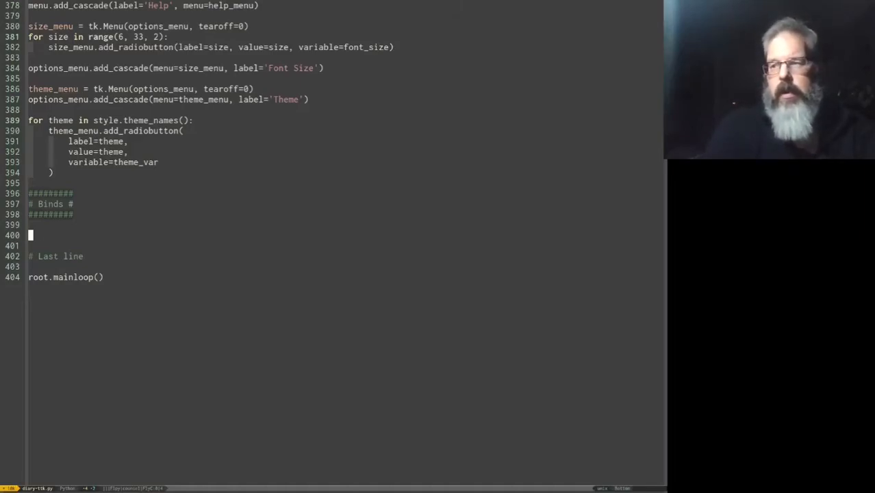
# Write the sample Tkinter event pattern <modifier-event-detail> under the Binds header
pyautogui.write('<')
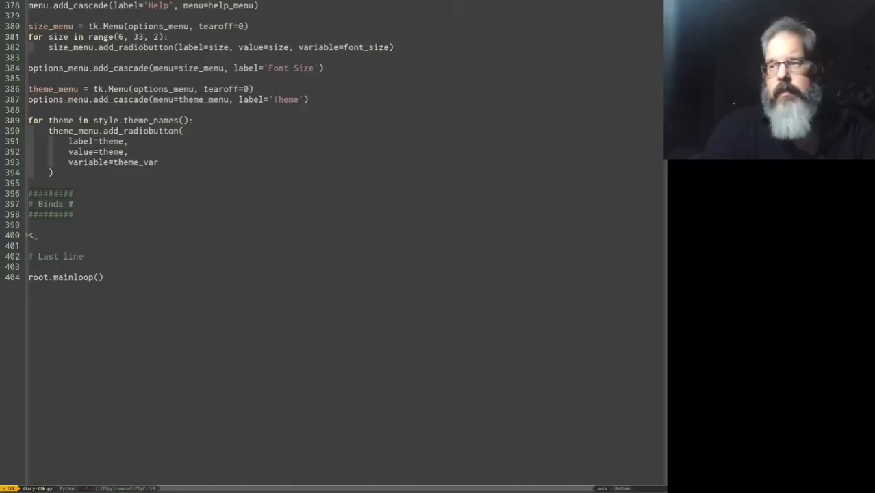
pyautogui.write('modifier-ev')
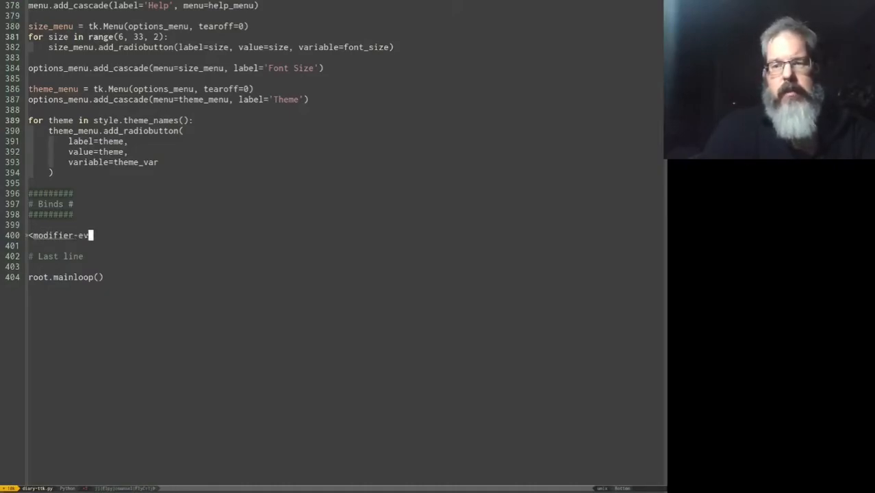
pyautogui.write('ent-')
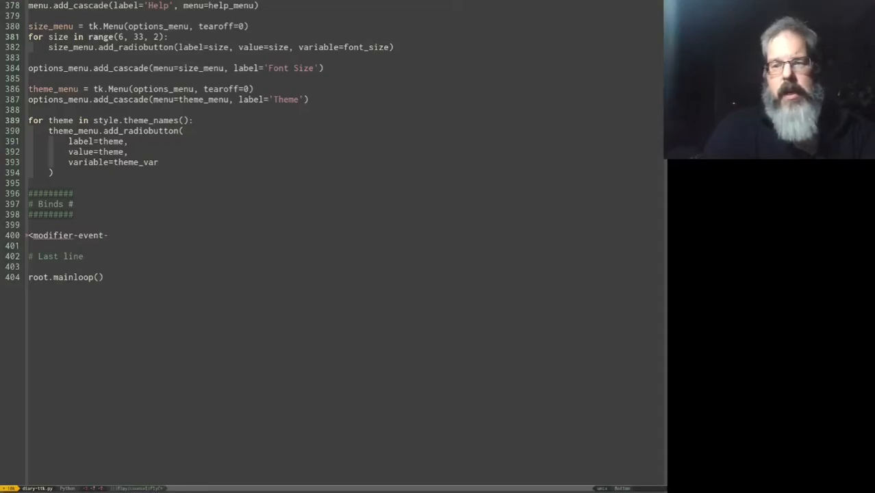
pyautogui.write('detail>')
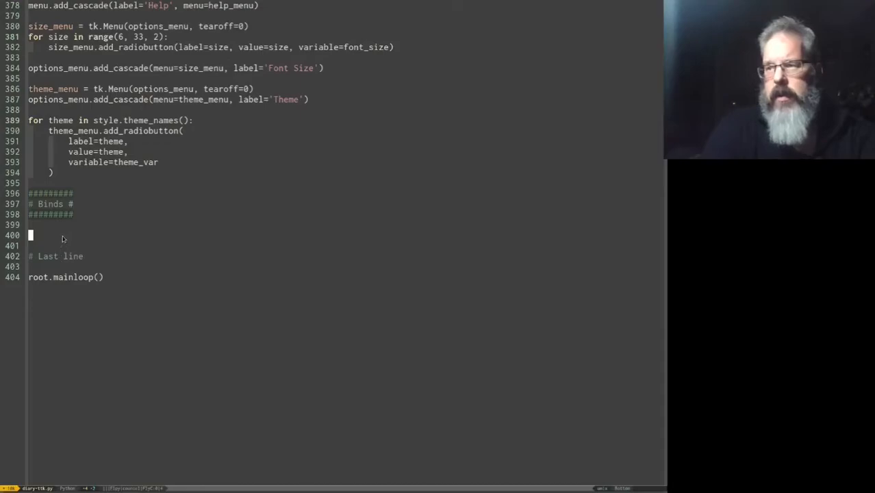
# Define the insert_signature(event) handler header under Binds
pyautogui.write('def')
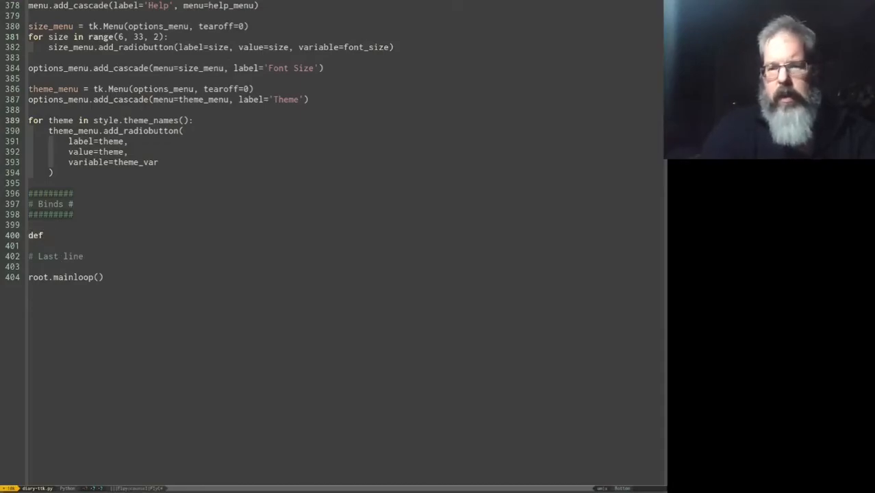
pyautogui.write('o')
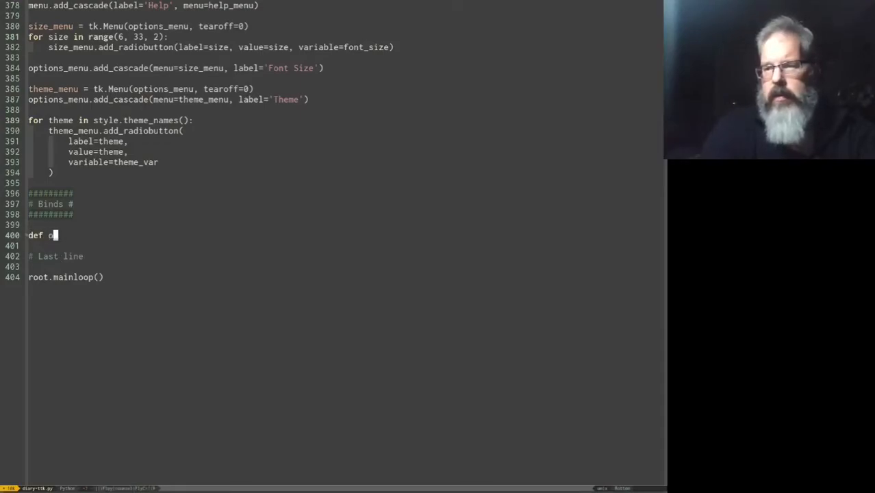
pyautogui.write('nsert_')
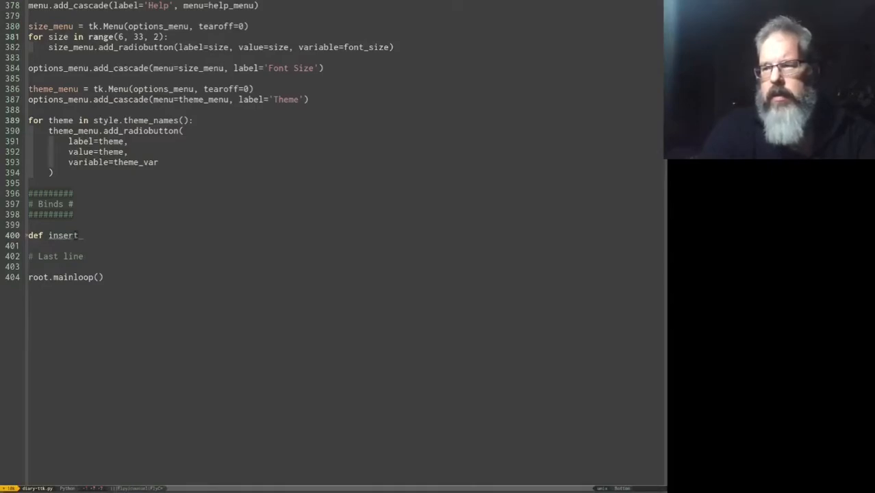
pyautogui.write('signat')
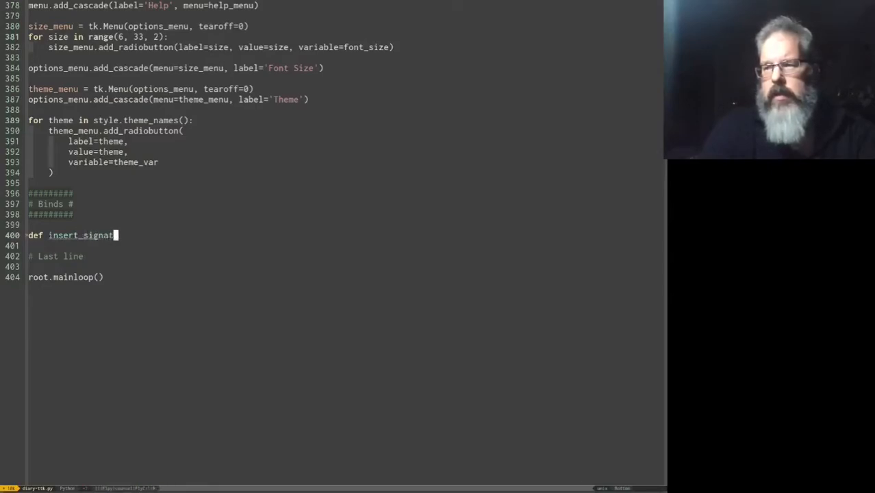
pyautogui.write('ure')
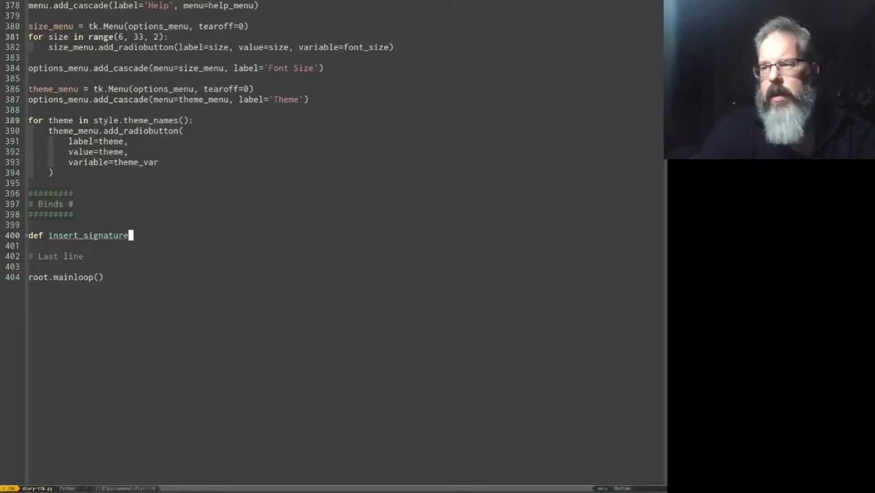
pyautogui.write('()')
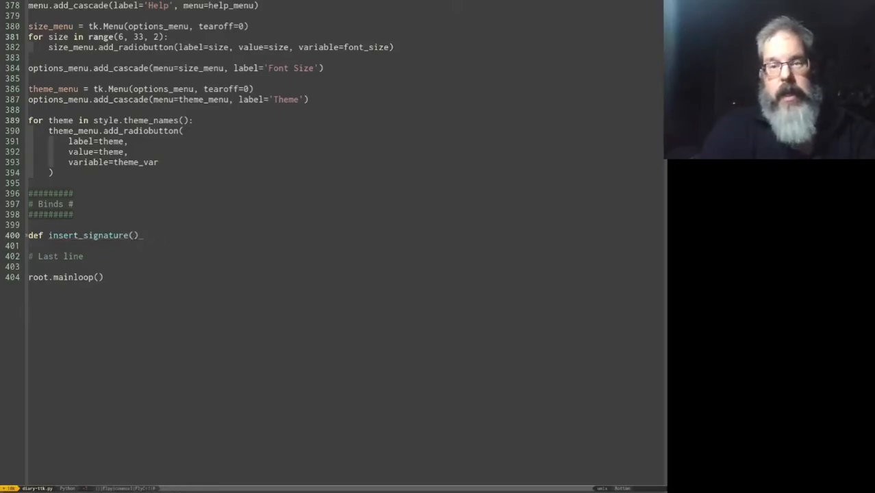
pyautogui.write('event')
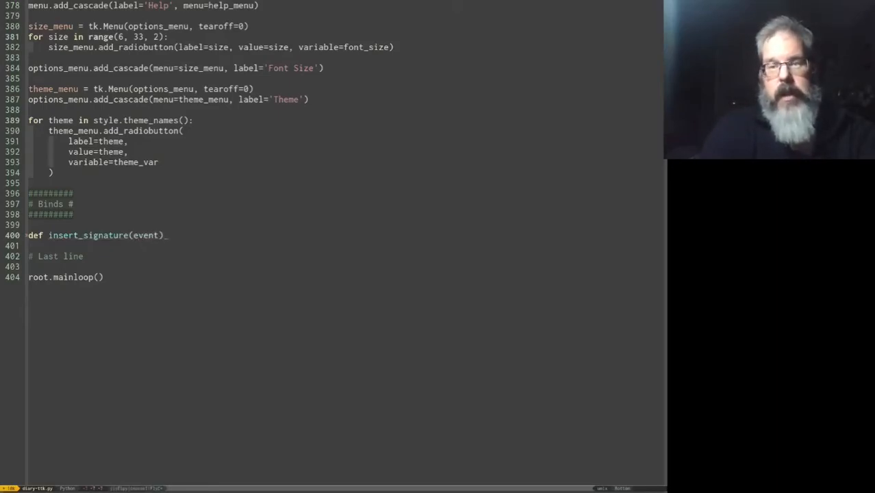
pyautogui.write(':')
pyautogui.press('Return')
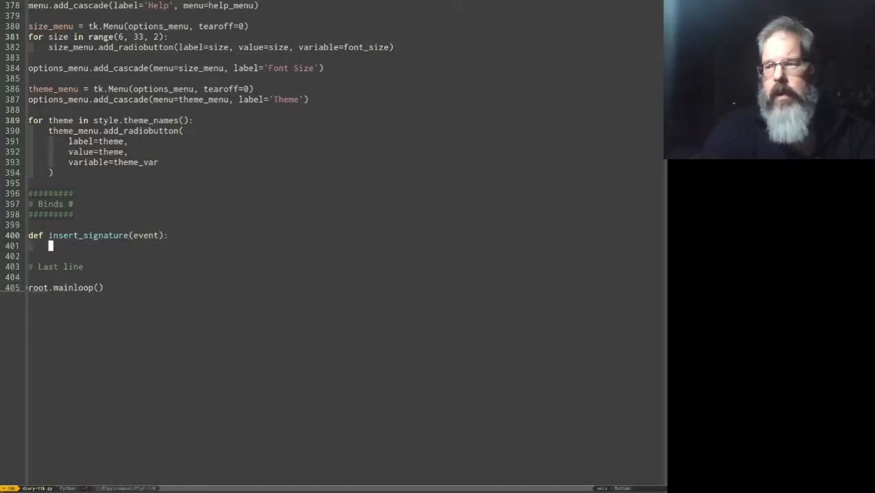
# Make the body insert the two-line 'Alan D / Writer of texts' signature at tk.END of message_inp
pyautogui.write('message_inp.insert(tk.END, "')
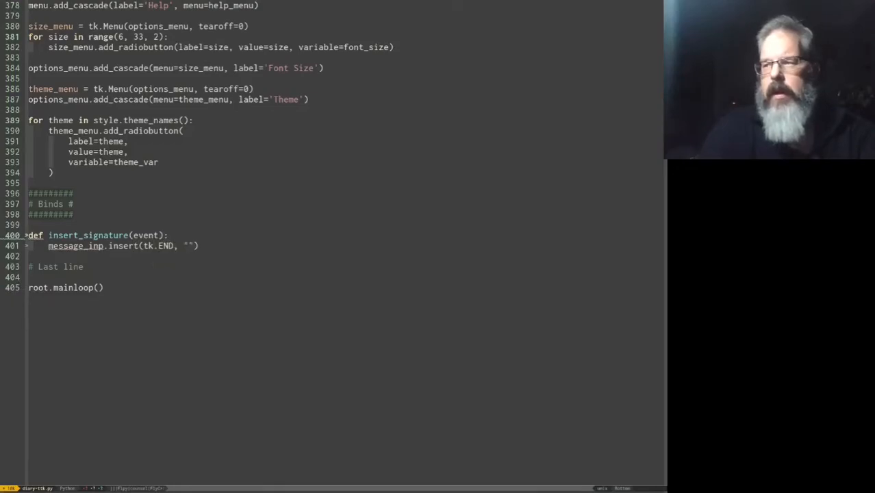
pyautogui.write('Alan D Moore')
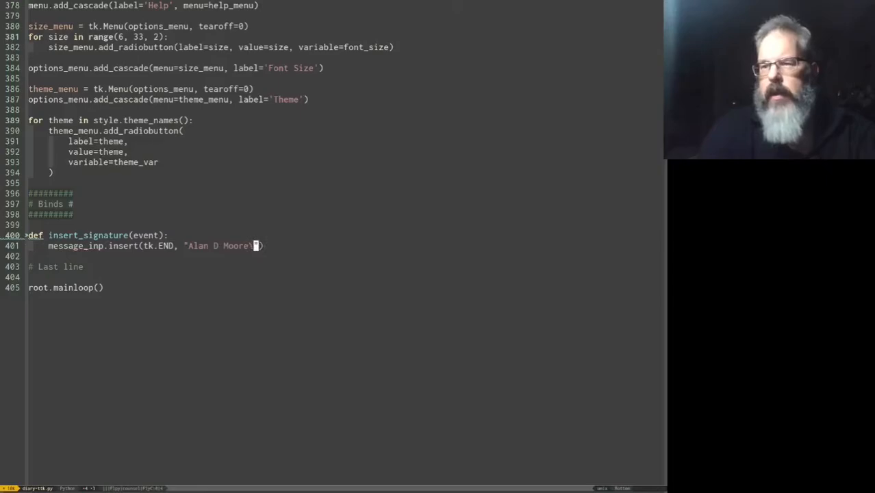
pyautogui.write('\\nWi')
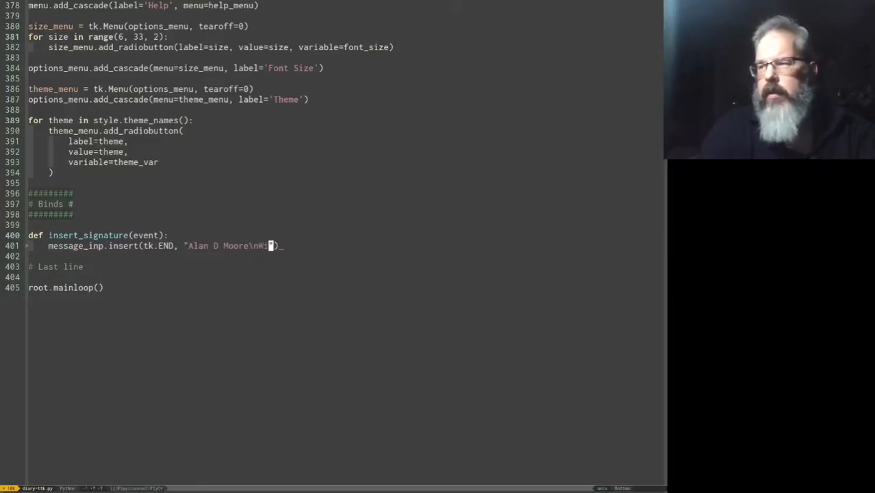
pyautogui.write('ter')
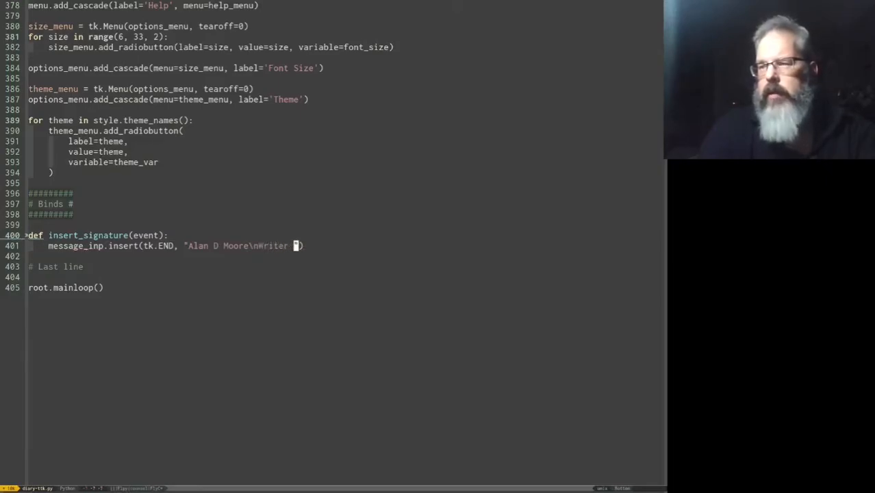
pyautogui.write('of texts')
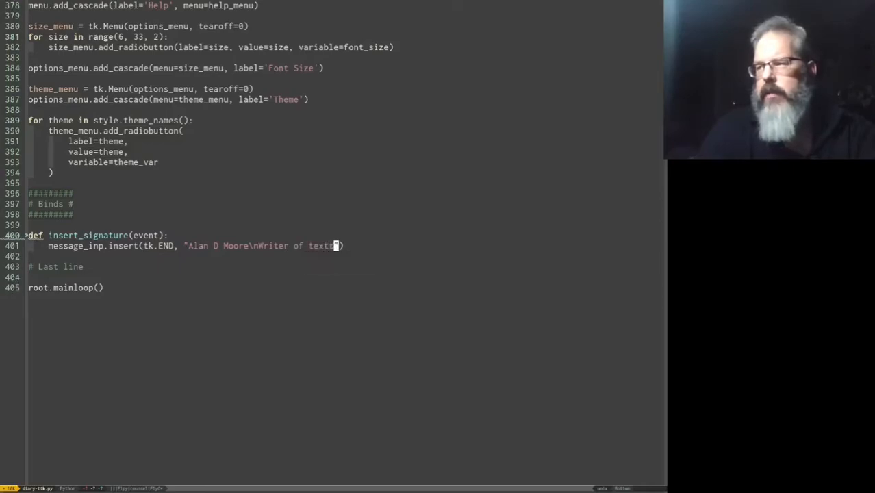
pyautogui.write('s)')
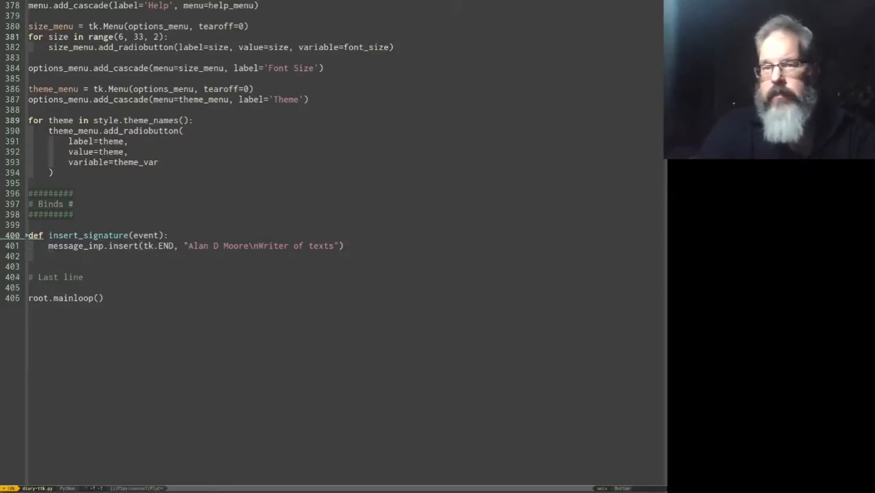
pyautogui.press('Return')
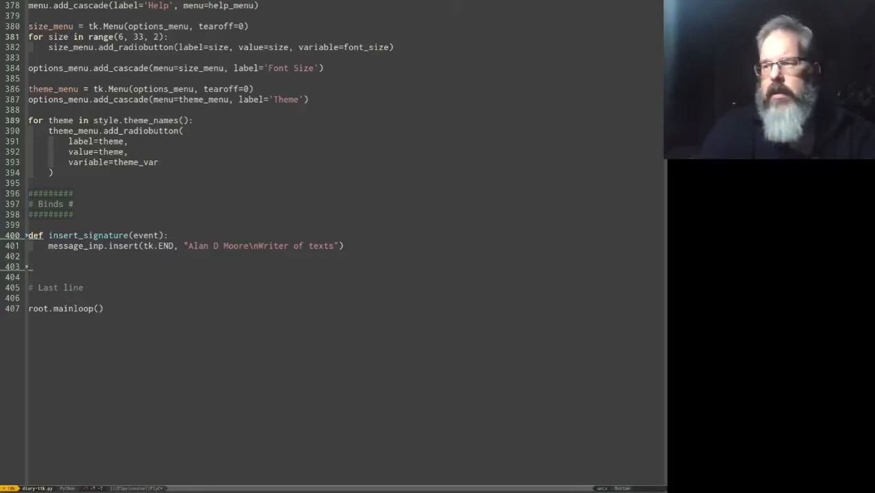
# Bind '<Control-Key-g>' on message_inp to insert_signature
pyautogui.write('message_inp')
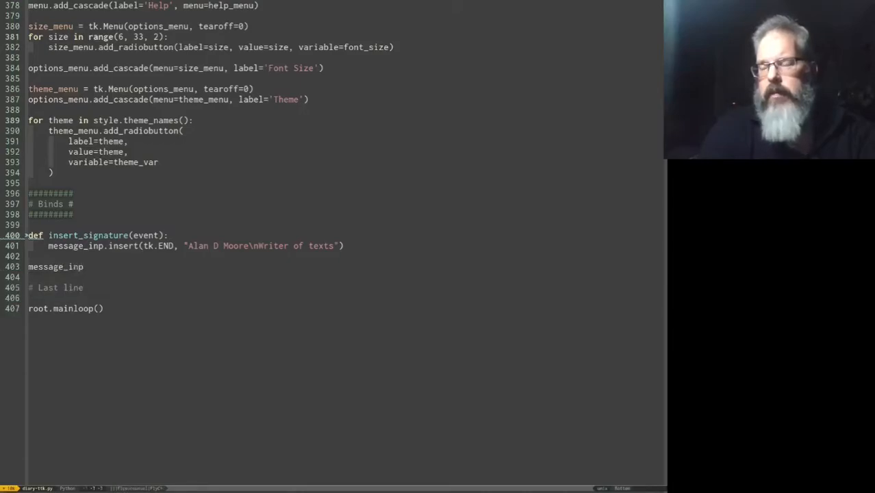
pyautogui.write('.')
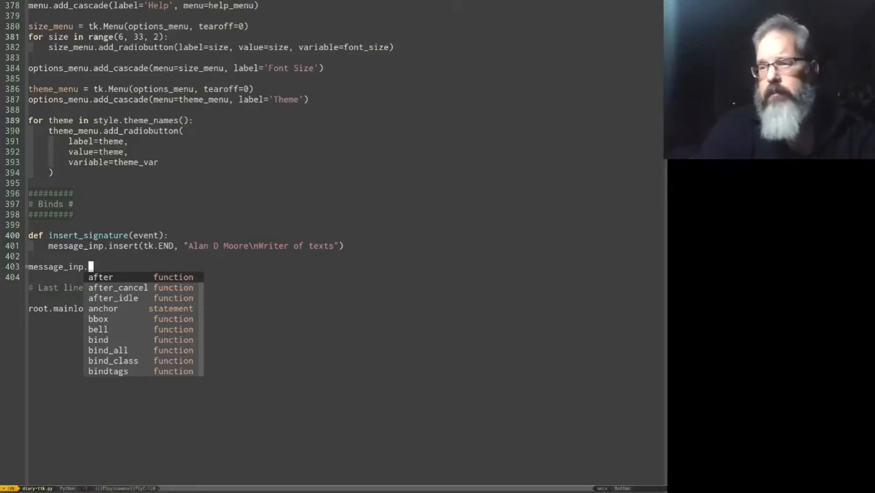
pyautogui.write("bind('")
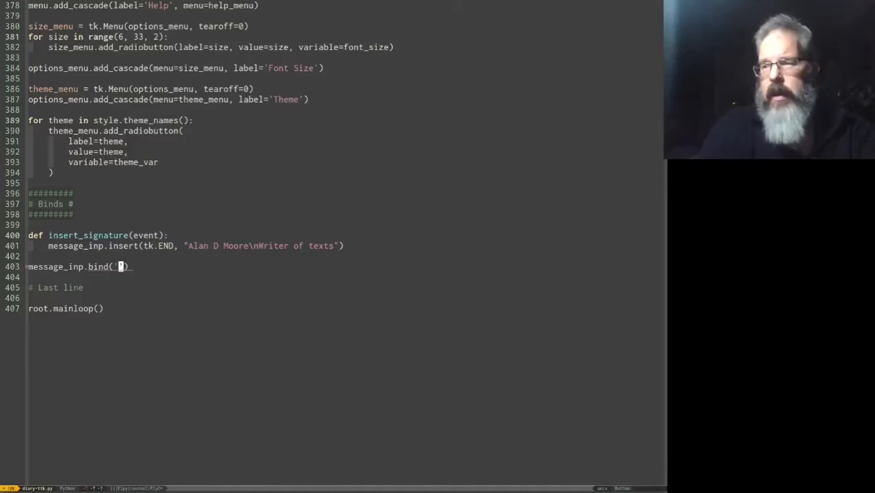
pyautogui.write('<>')
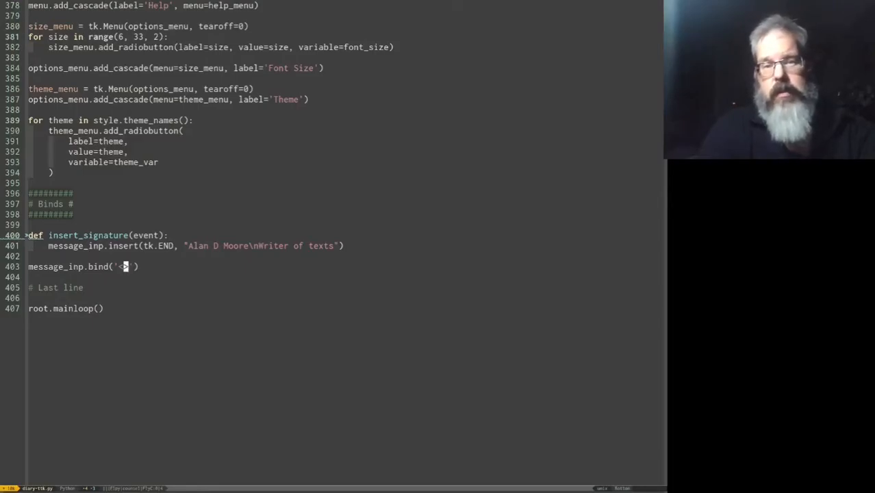
pyautogui.write('Co')
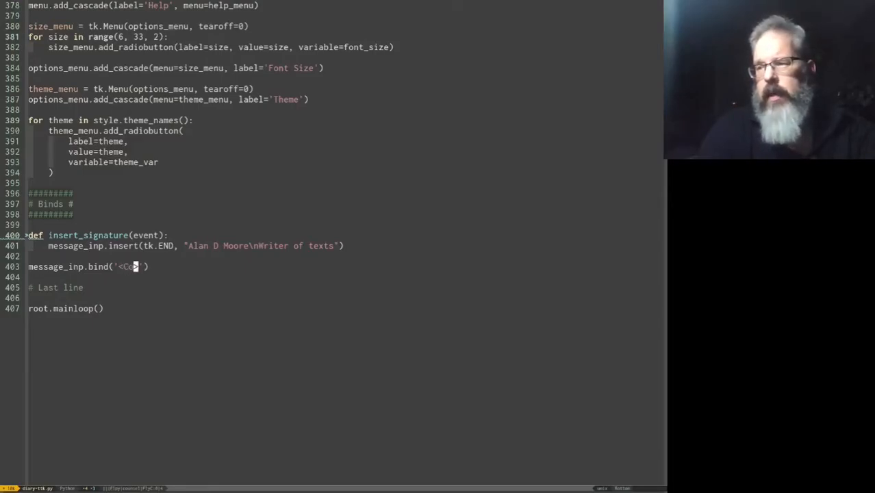
pyautogui.write('ontrol-')
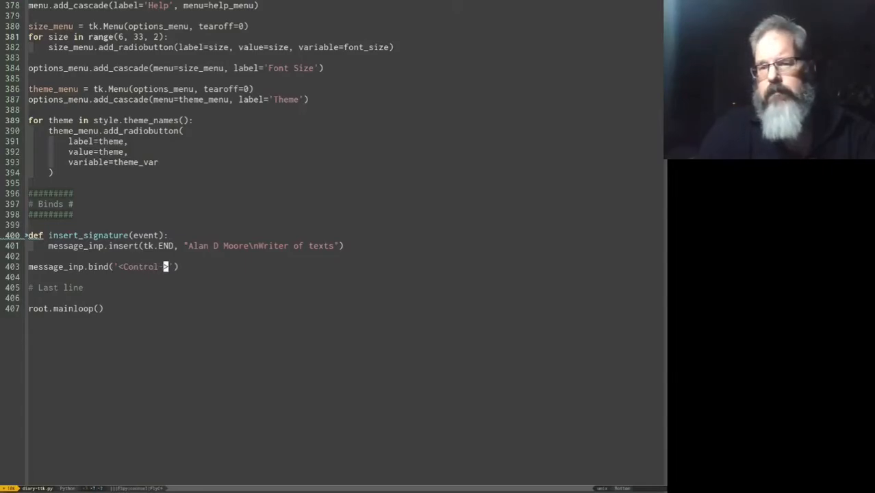
pyautogui.write('Key-')
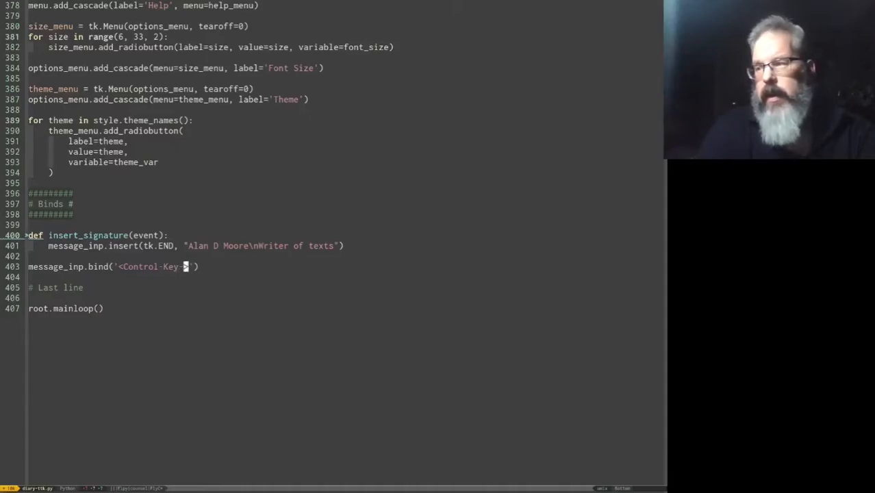
pyautogui.write('g>')
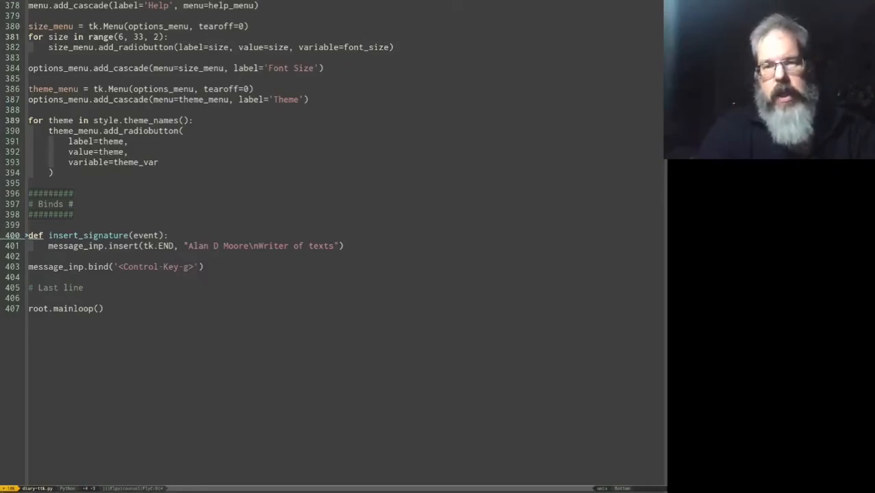
pyautogui.write(', inse')
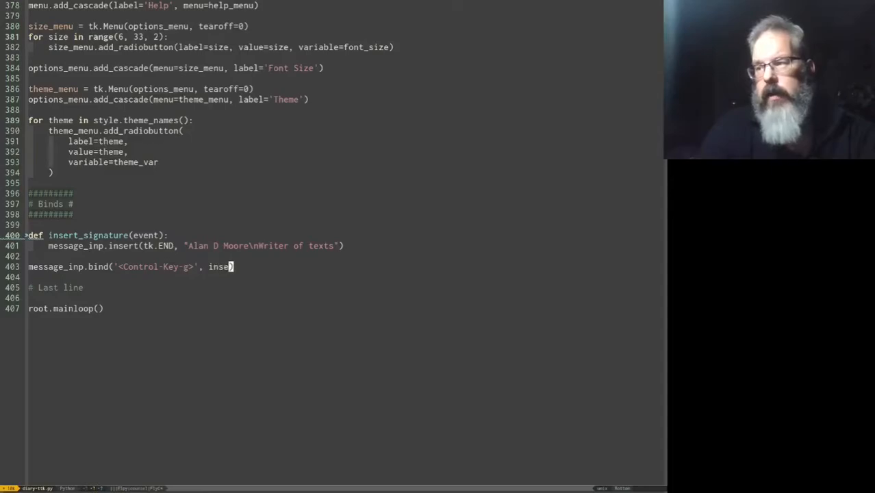
pyautogui.write('rt_signature)')
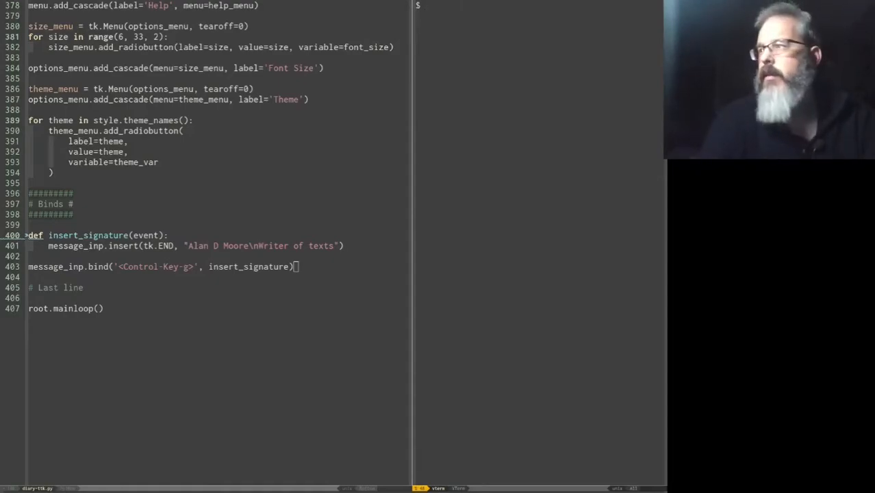
# Run python diary-ttk.py in the shell pane to launch the diary app
pyautogui.write('python diary')
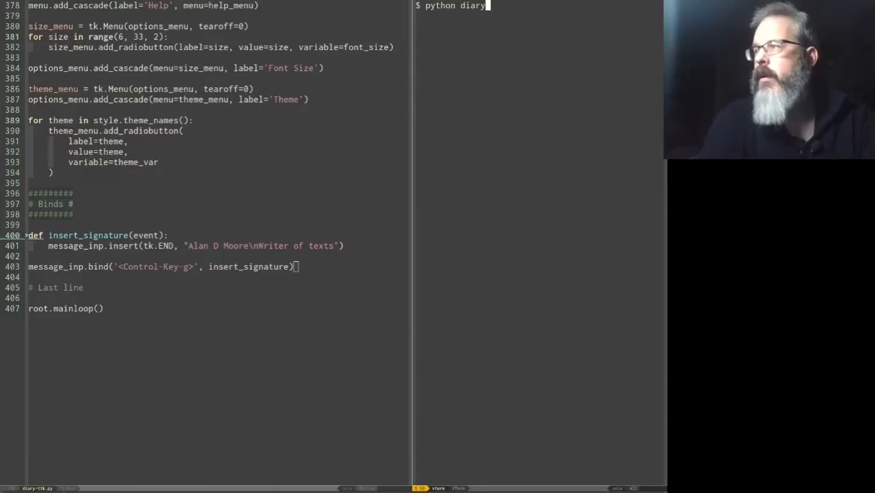
pyautogui.press('Return')
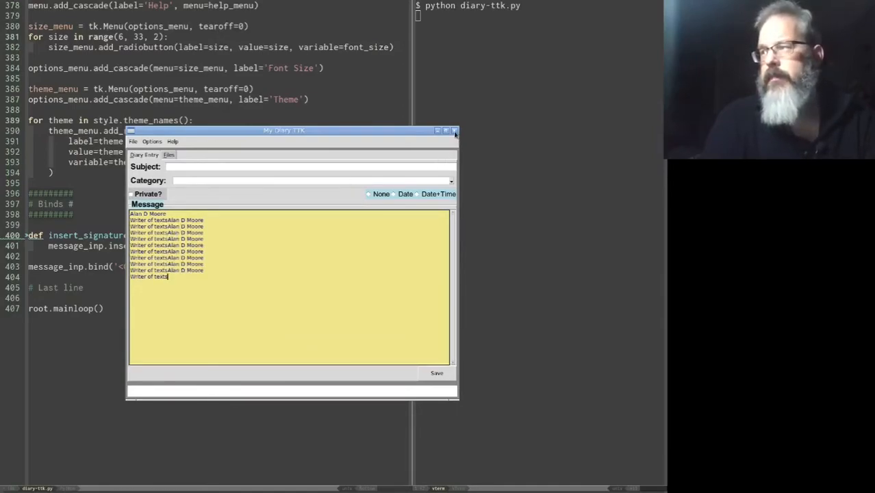
pyautogui.moveTo(466, 132)
pyautogui.write('def')
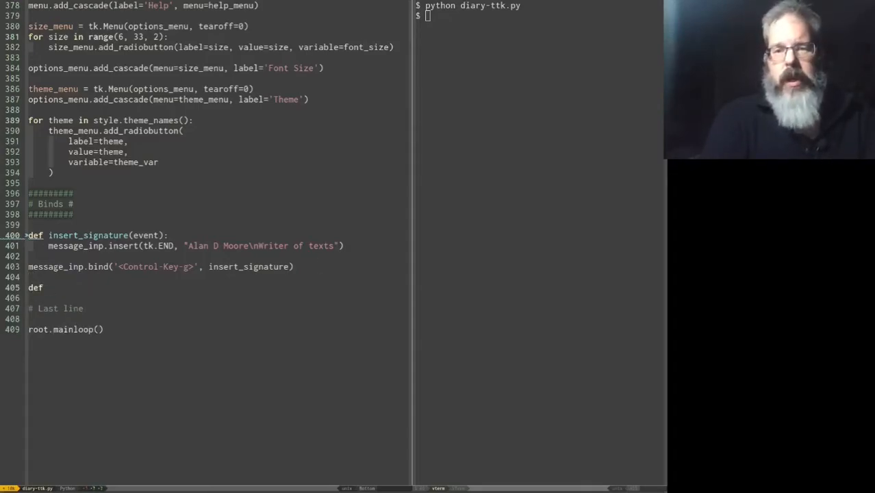
# Define on_treeclick(event) storing file_tree.selection()[0] in selected
pyautogui.write('on_treeclick(eve')
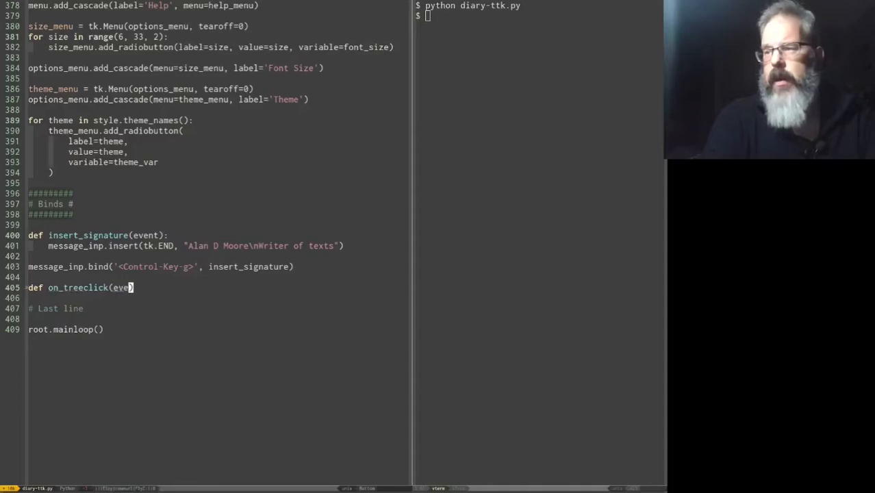
pyautogui.write('nt')
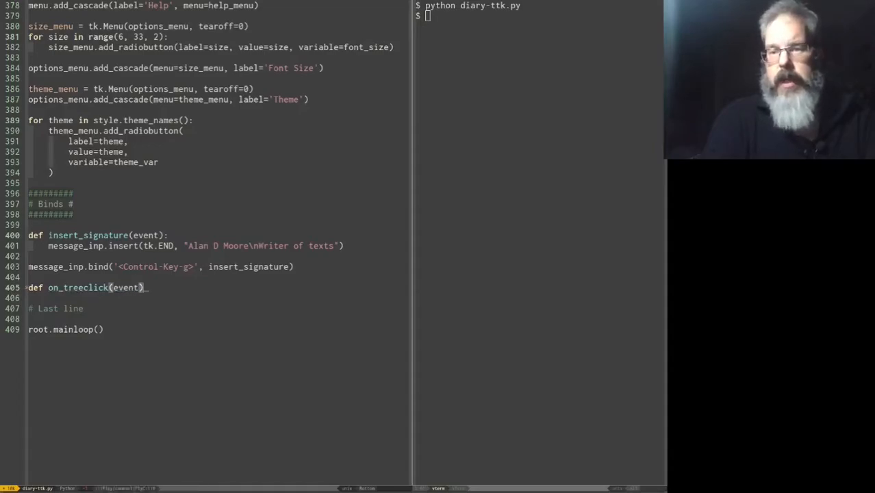
pyautogui.press('Return')
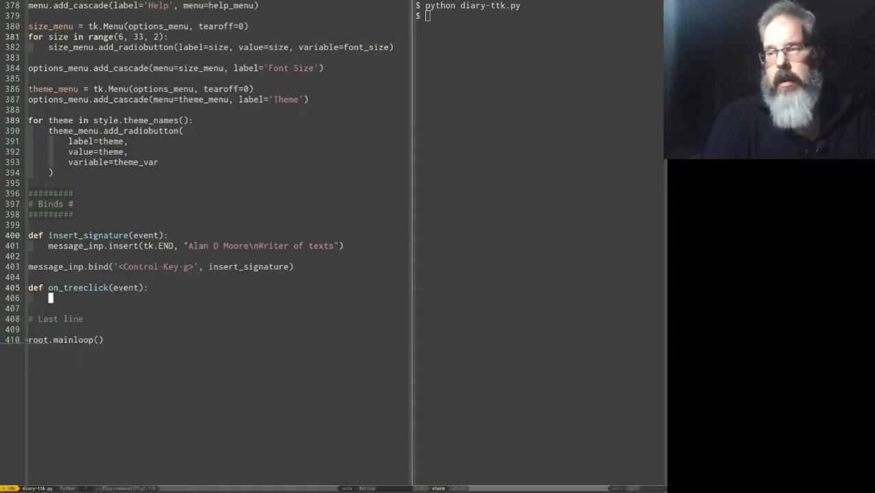
pyautogui.write('selected =')
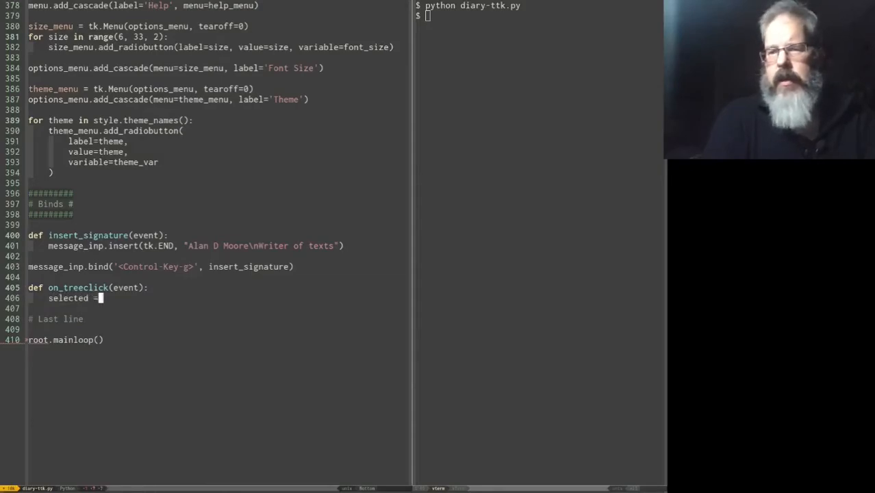
pyautogui.write('file_tree.sele')
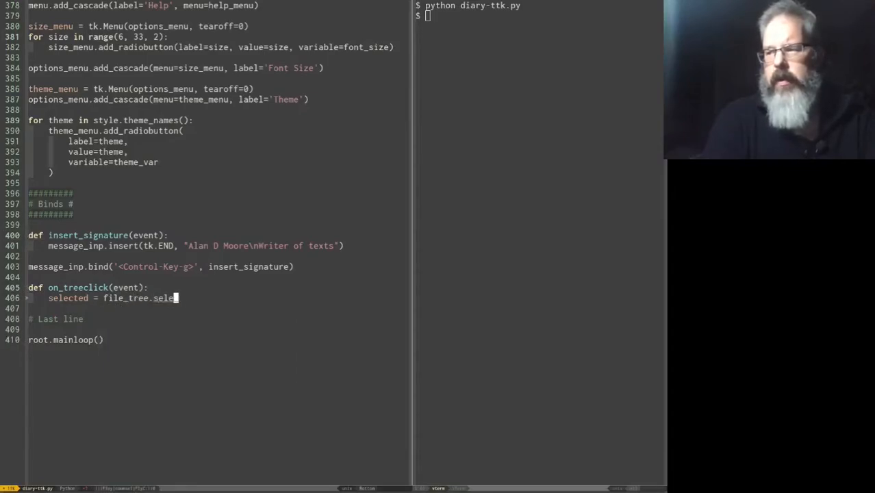
pyautogui.write('ction()')
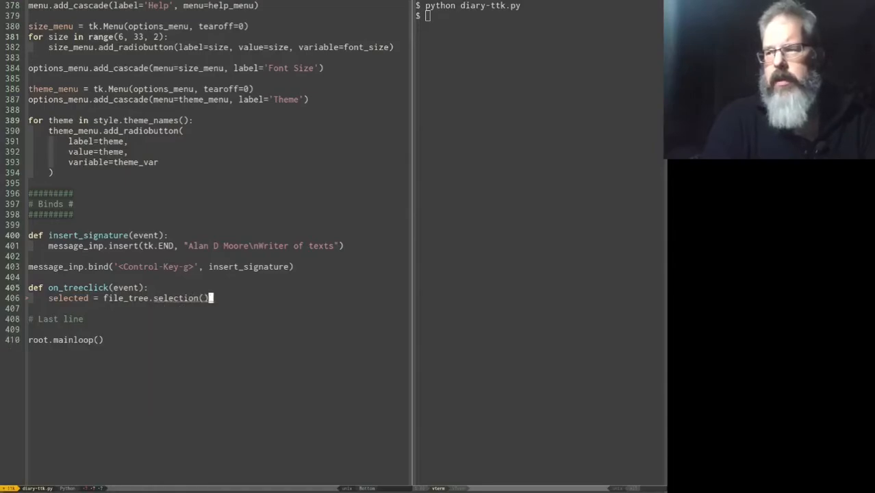
pyautogui.write('[0]')
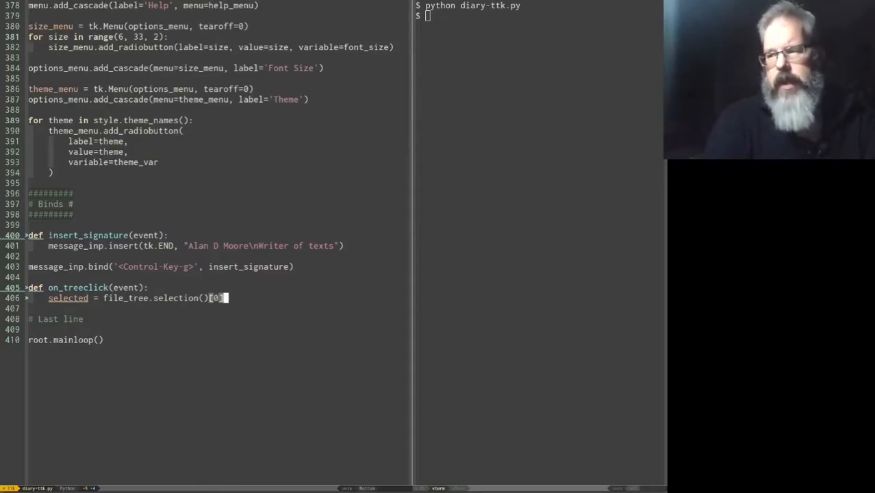
pyautogui.press('Return')
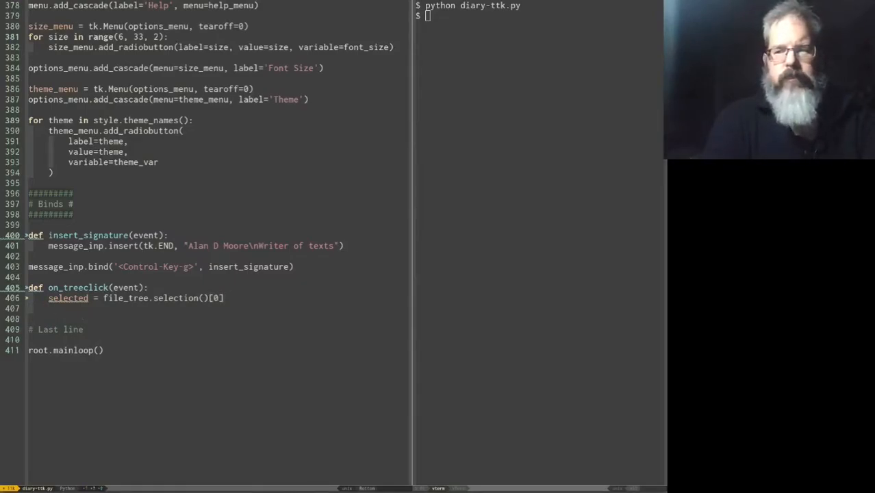
# If selected, call open_file(selected) and start the notebook.select line
pyautogui.write('if selected')
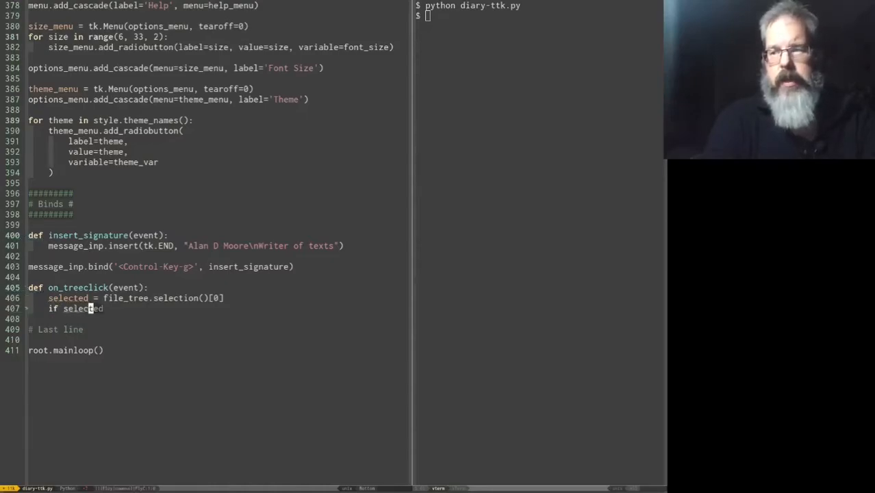
pyautogui.write(':')
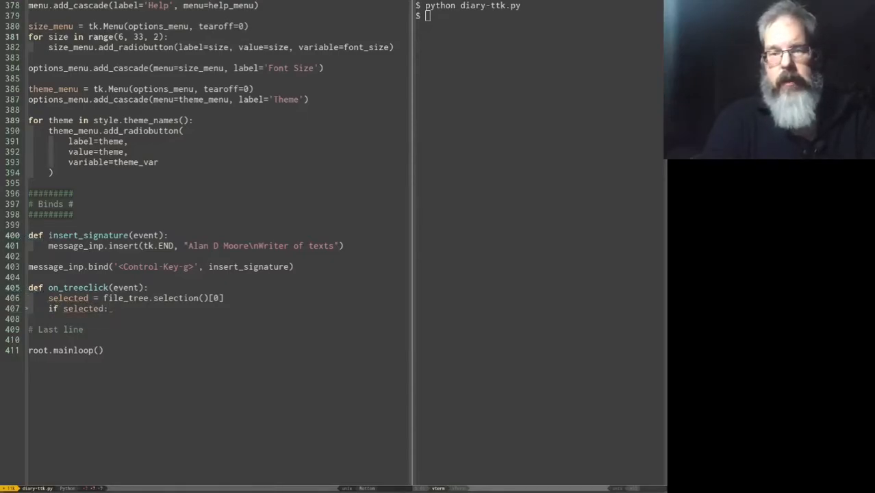
pyautogui.press('Return')
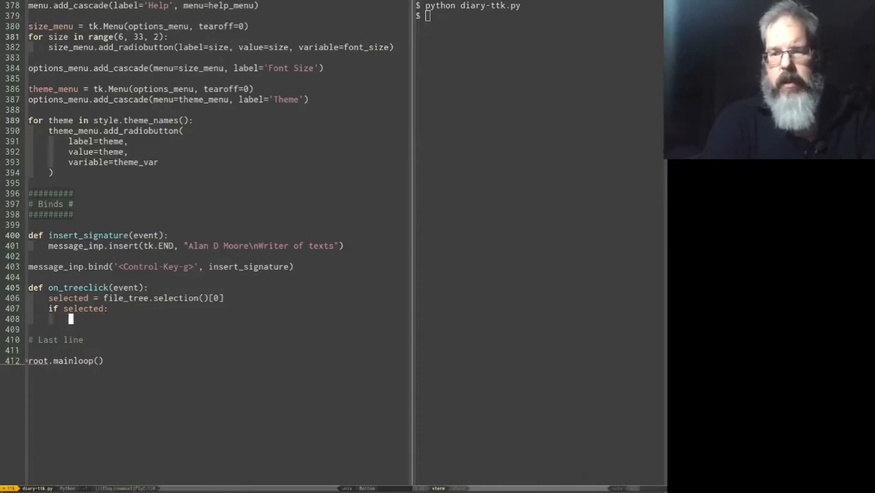
pyautogui.write('open_file(se')
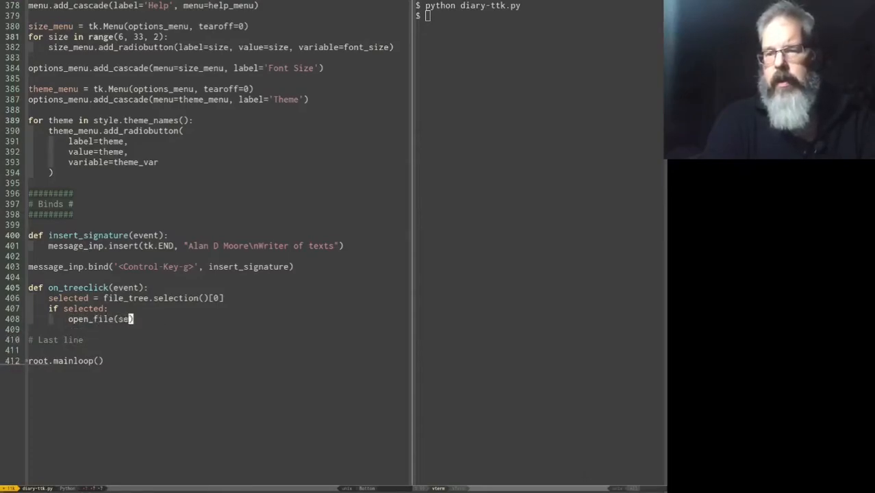
pyautogui.write('lected)')
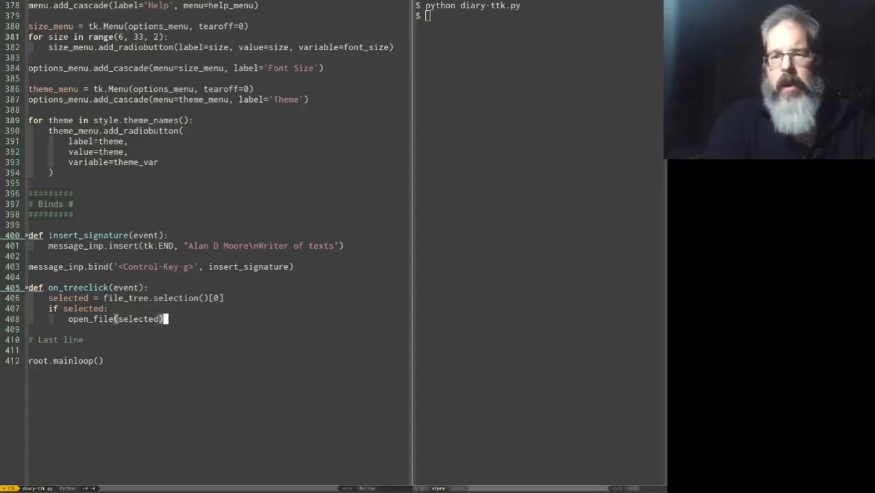
pyautogui.press('Return')
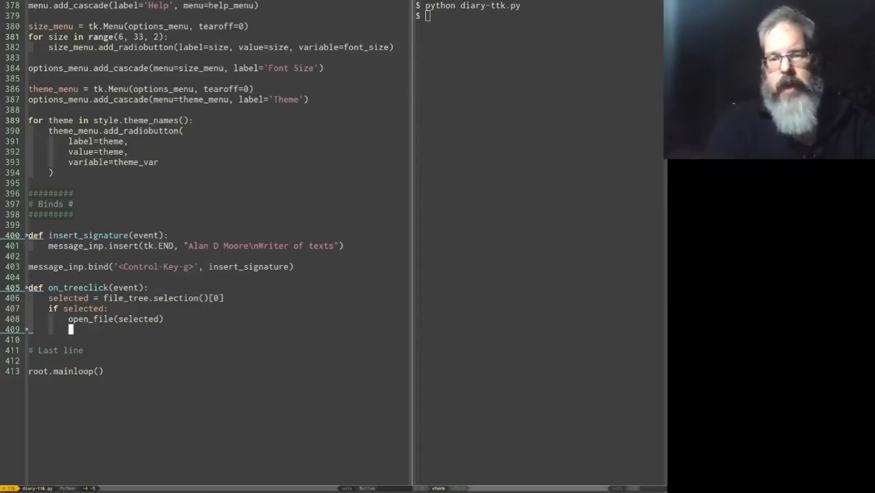
pyautogui.write('notebook.select(0')
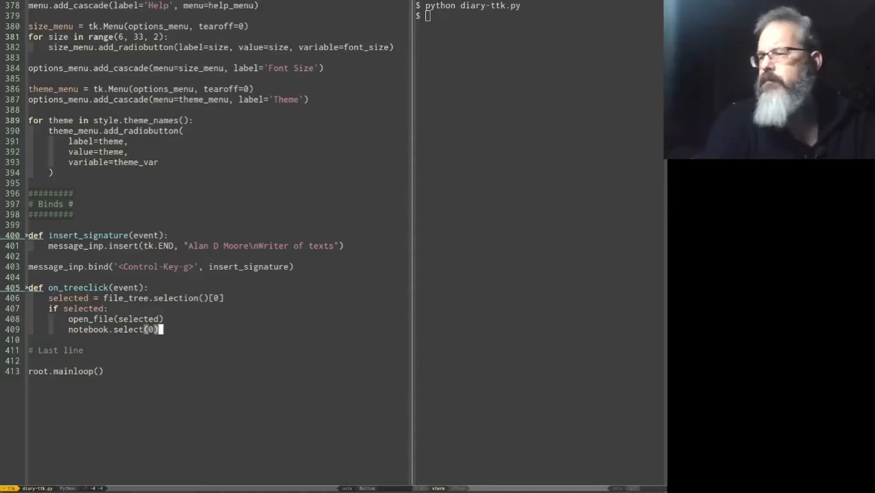
pyautogui.moveTo(361, 213)
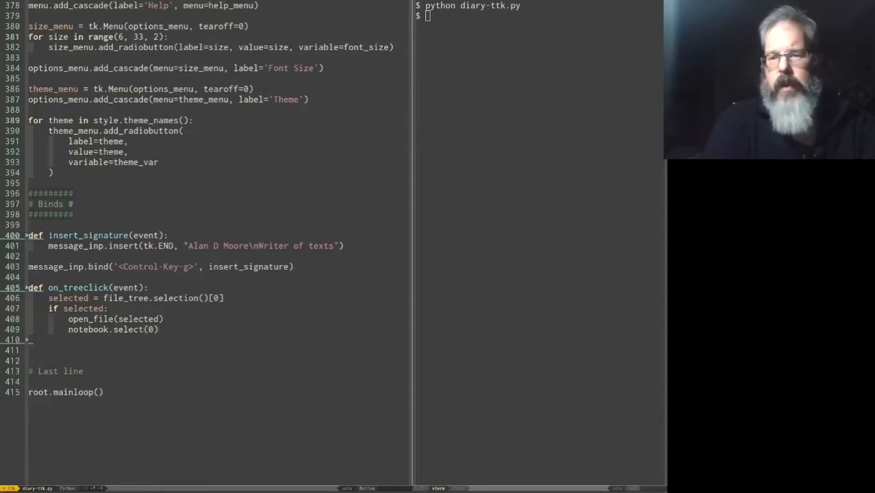
# Bind '<Double-Button-1>' on file_tree to on_treeclick
pyautogui.write('file_tree.bind(')
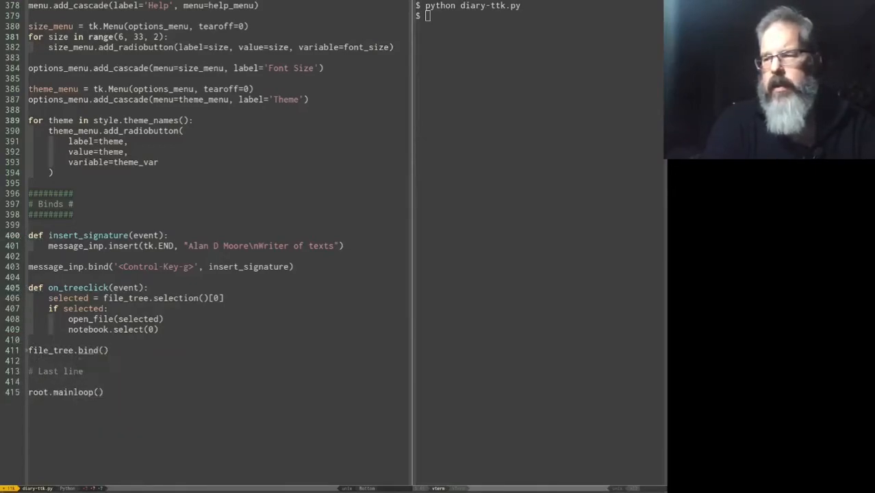
pyautogui.write("''")
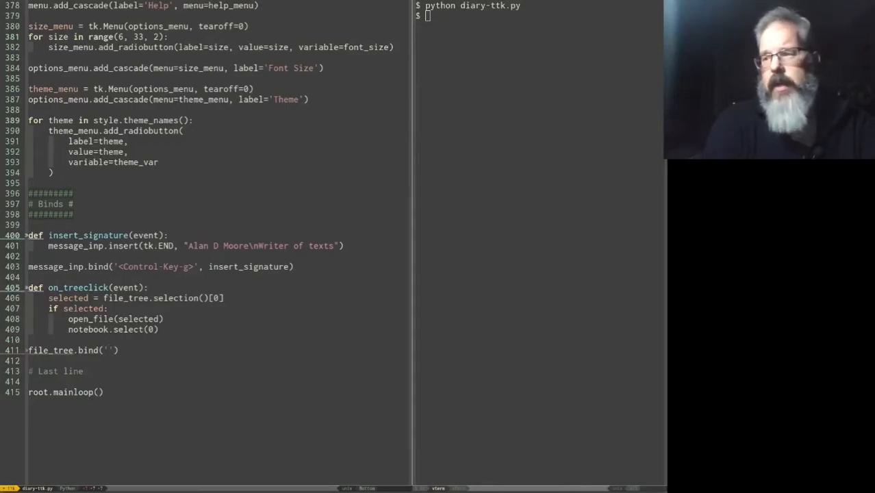
pyautogui.write('<DO')
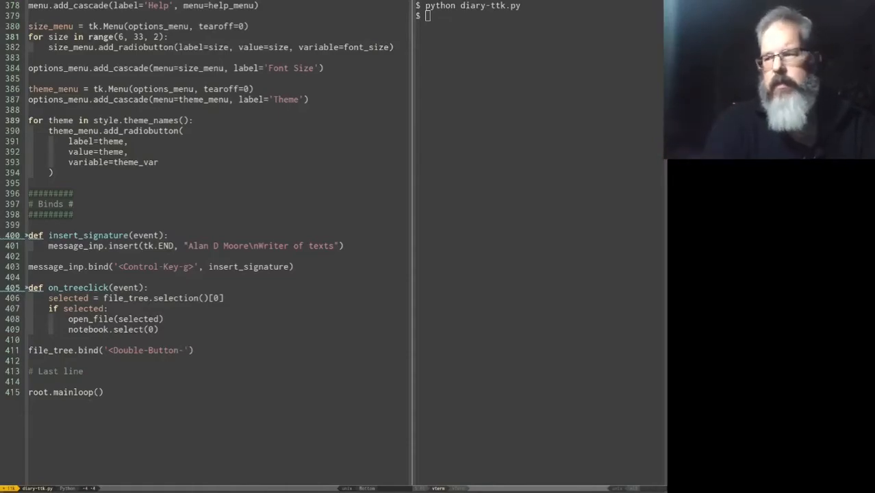
pyautogui.write('1>')
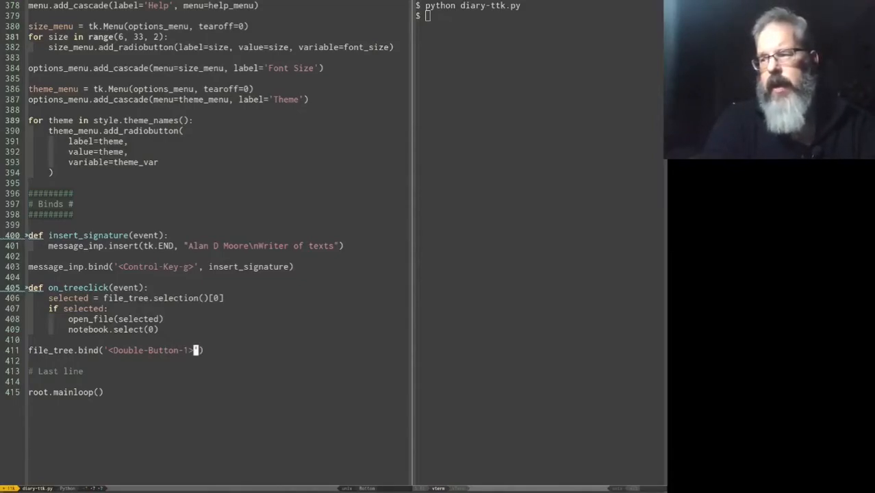
pyautogui.write(', o')
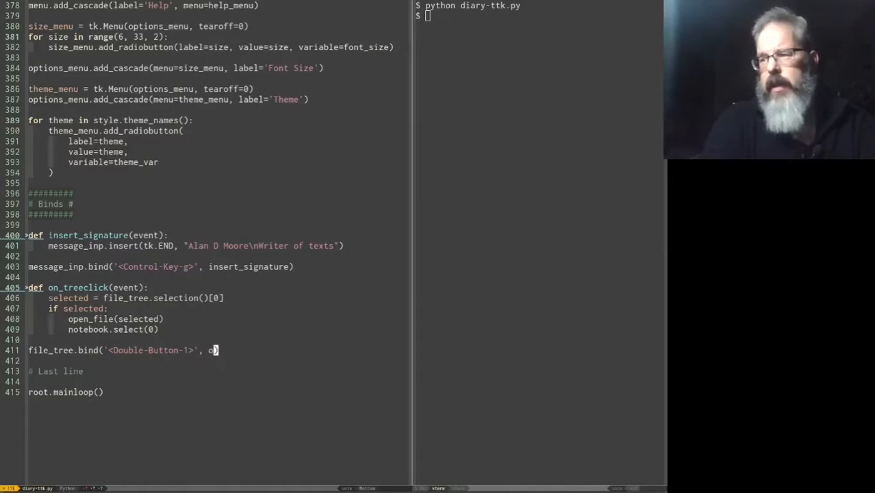
pyautogui.write('n_treeclick')
pyautogui.click(539, 15)
pyautogui.write('python diary-ttk.py')
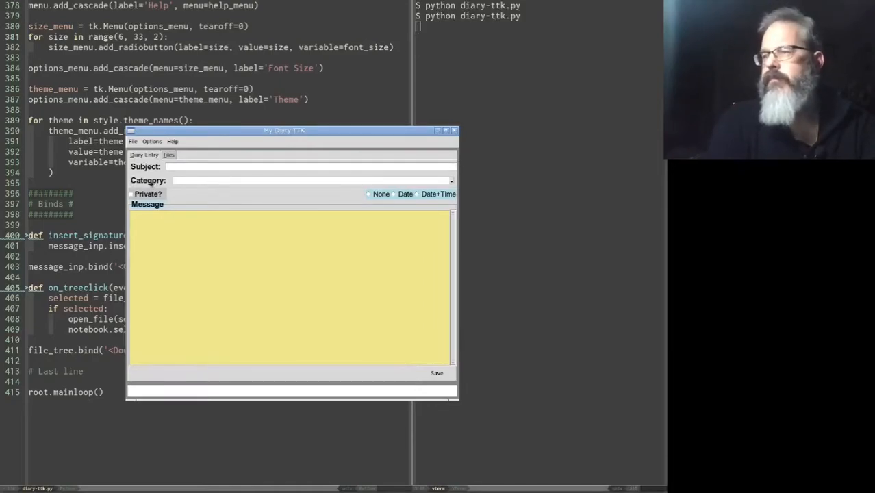
# From the Files tab, open the Work - Test2 and Bills - Test 4 entries by double-click
pyautogui.click(169, 153)
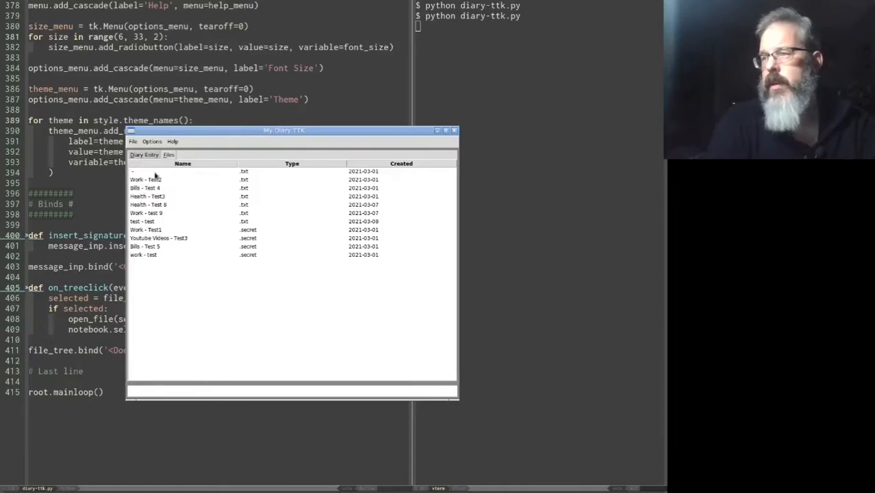
pyautogui.click(158, 179)
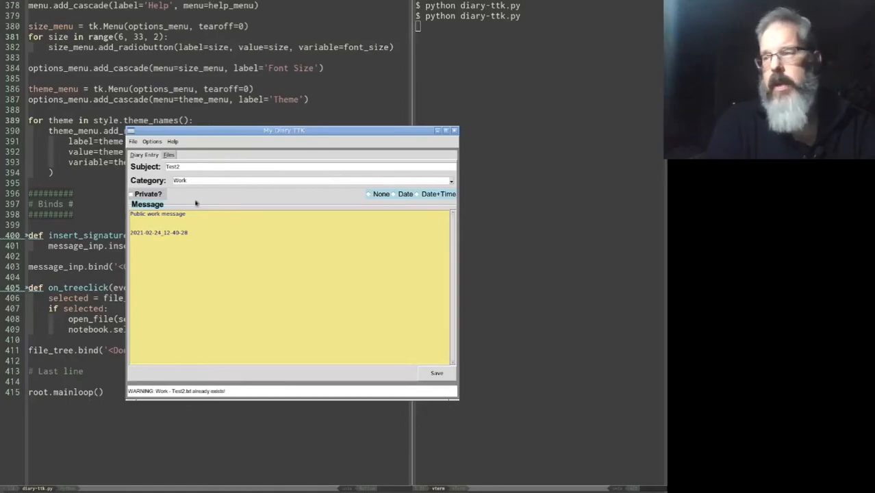
pyautogui.click(168, 153)
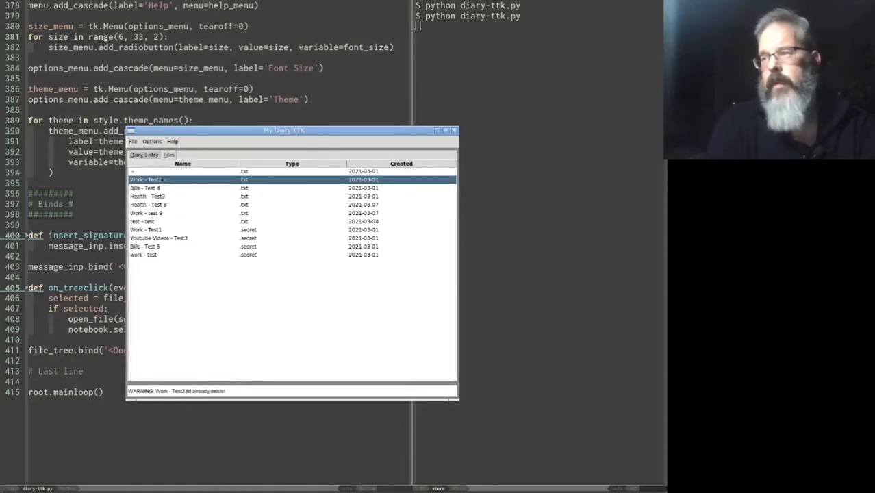
pyautogui.click(145, 187)
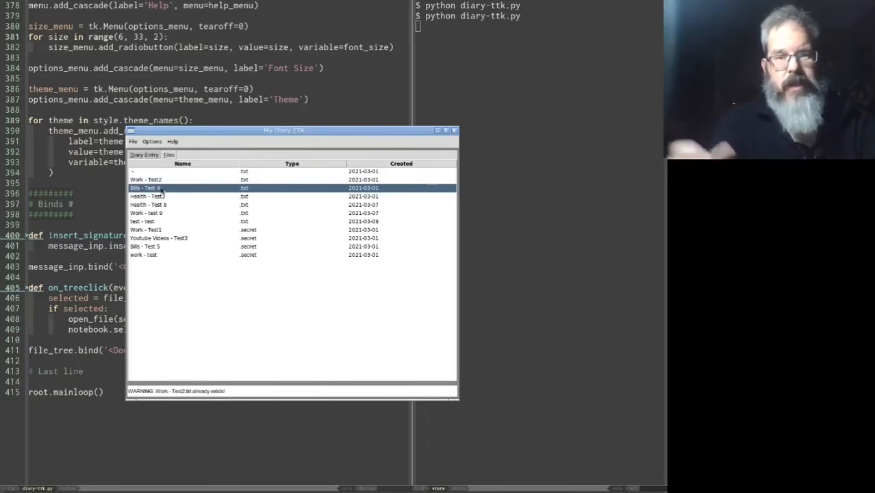
pyautogui.doubleClick(145, 188)
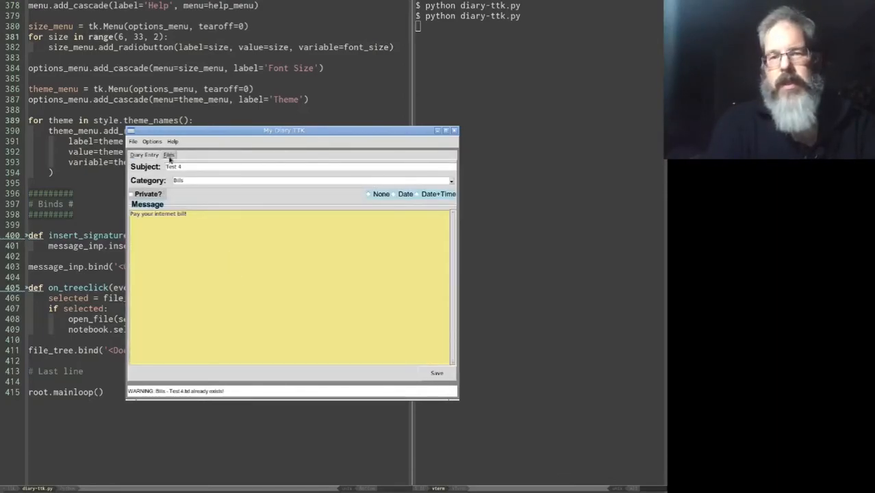
# Open a saved Health entry from the Files tab, then close the diary app
pyautogui.click(169, 154)
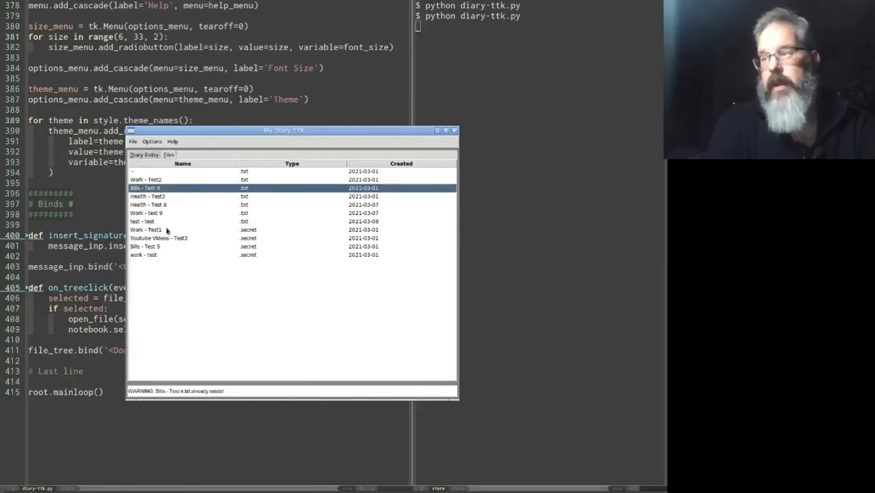
pyautogui.doubleClick(148, 204)
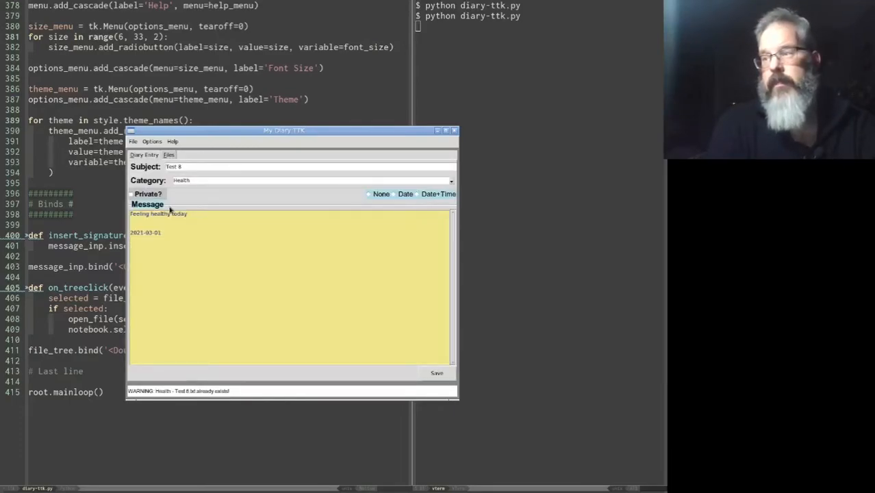
pyautogui.click(168, 153)
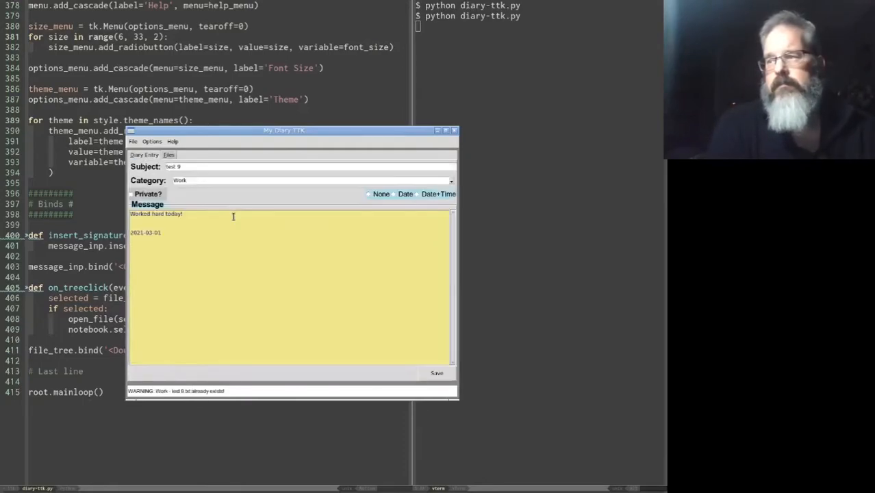
pyautogui.moveTo(484, 135)
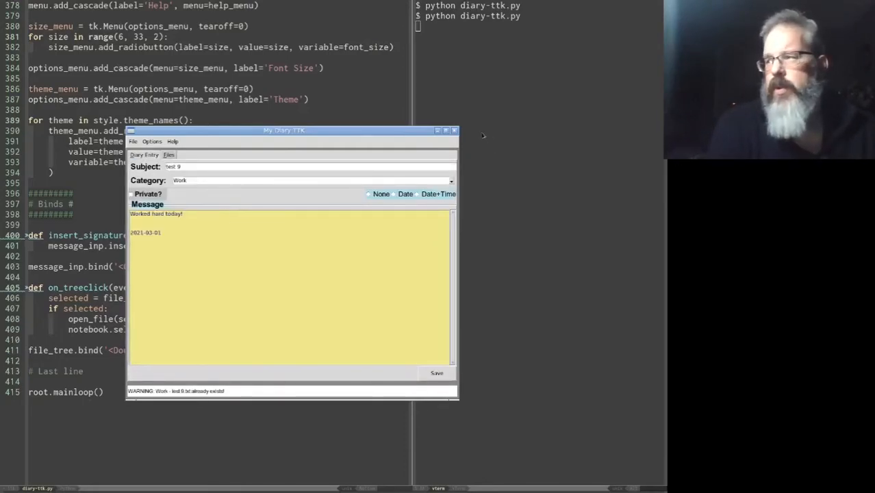
pyautogui.click(453, 130)
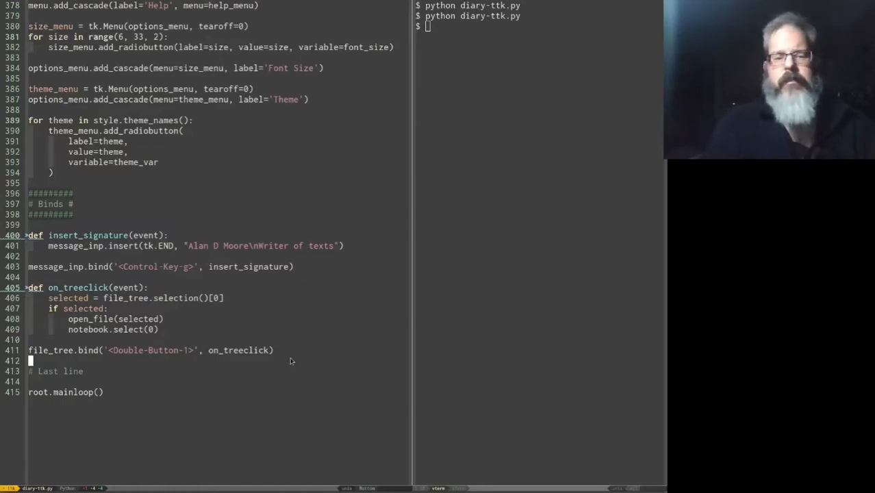
# Add root.bind_all('<Control-Key-s>', save) after the tree binding and relaunch the script
pyautogui.press('Return')
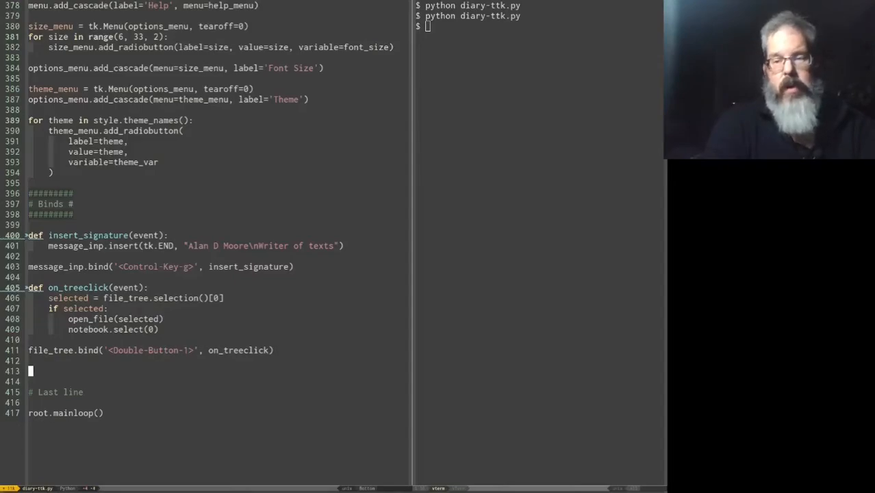
pyautogui.write('root')
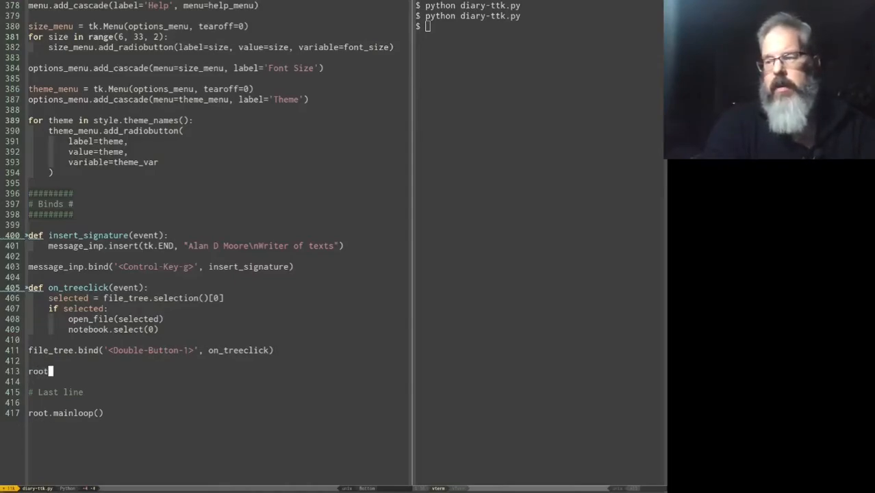
pyautogui.write('.bind_all')
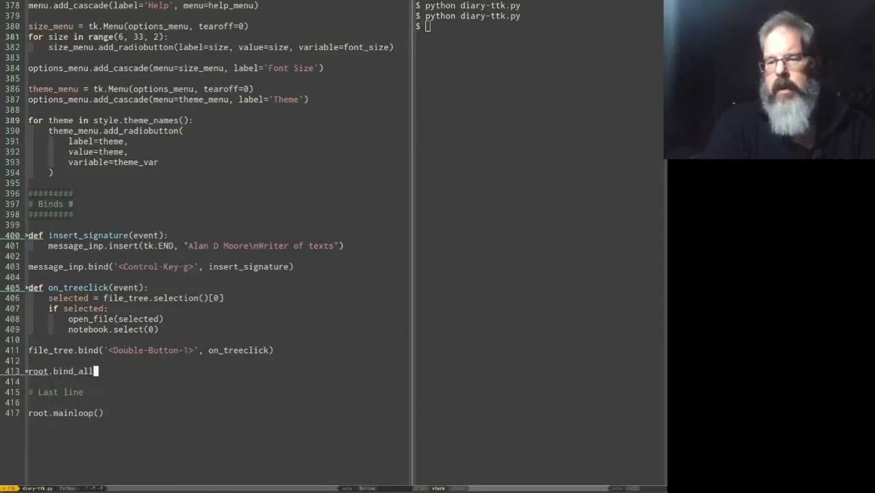
pyautogui.write('()')
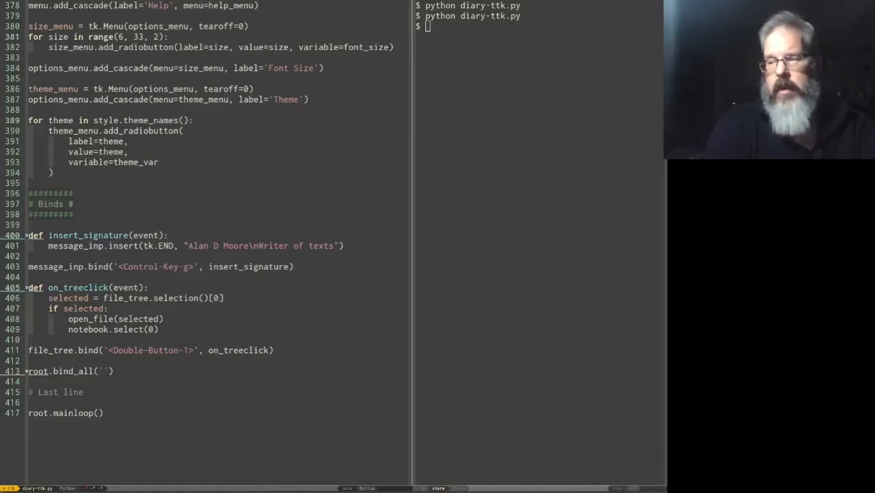
pyautogui.write('<')
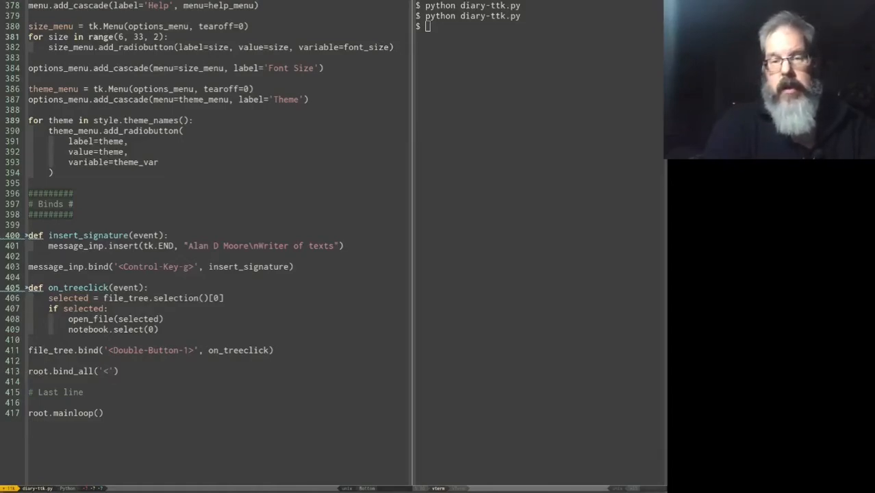
pyautogui.write('Control-Ke')
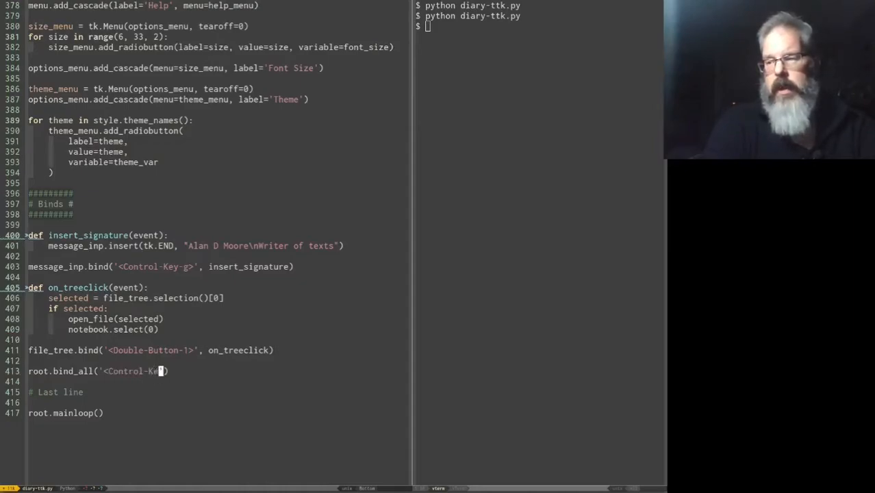
pyautogui.write('s>')
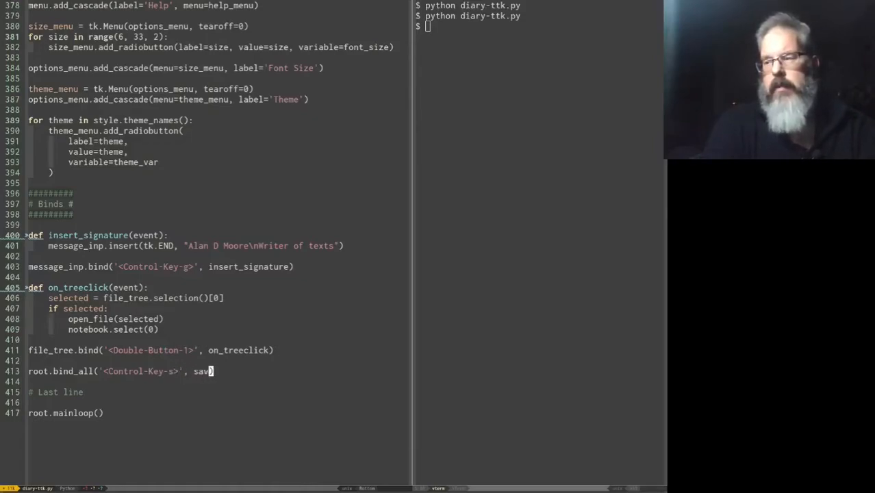
pyautogui.write('e)')
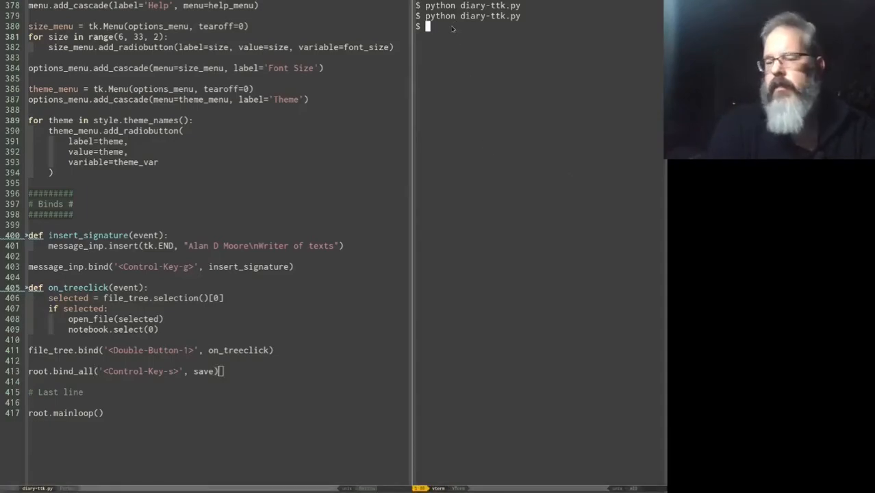
pyautogui.press('Return')
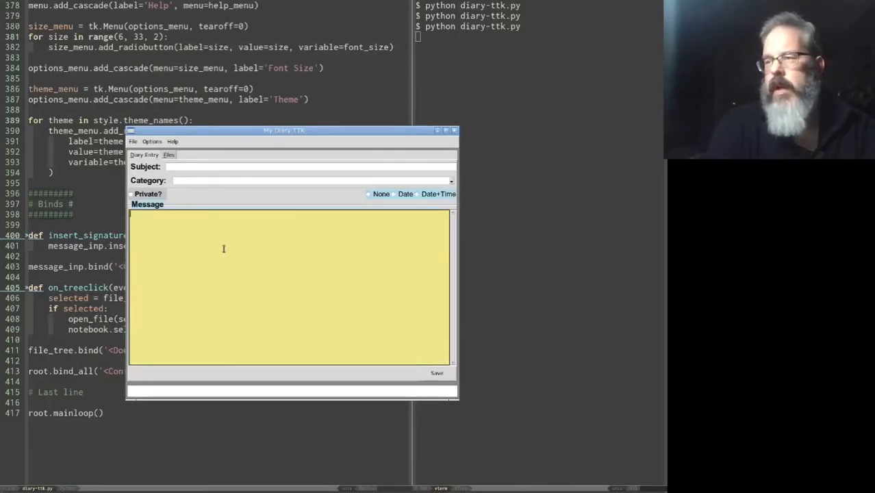
# Trigger the Ctrl+S save from the message box and the Files tab, confirm both Saved dialogs, and quit
pyautogui.click(437, 373)
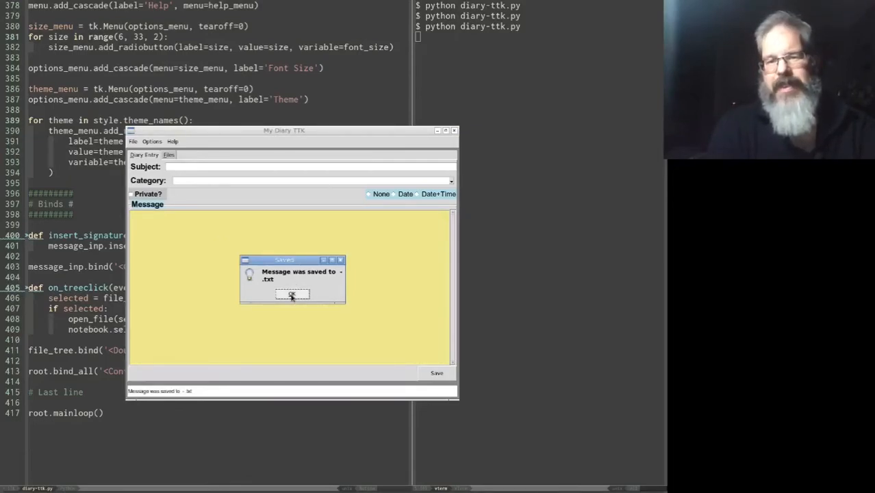
pyautogui.click(293, 294)
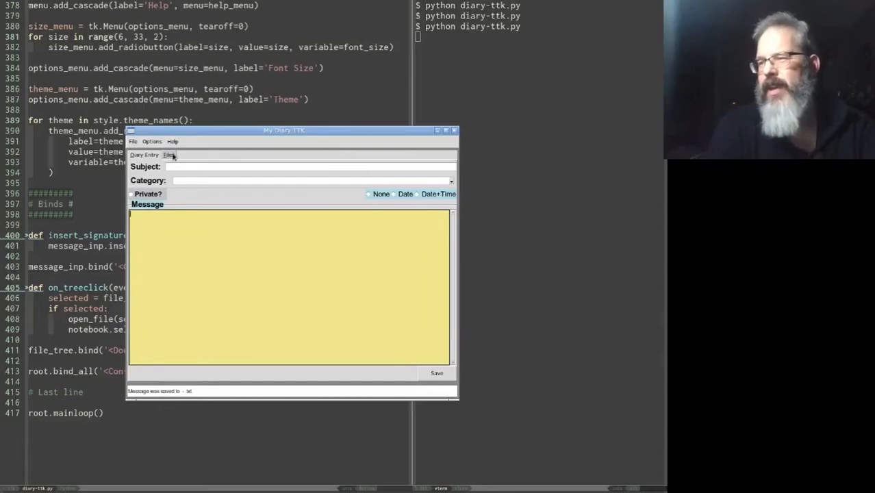
pyautogui.click(168, 154)
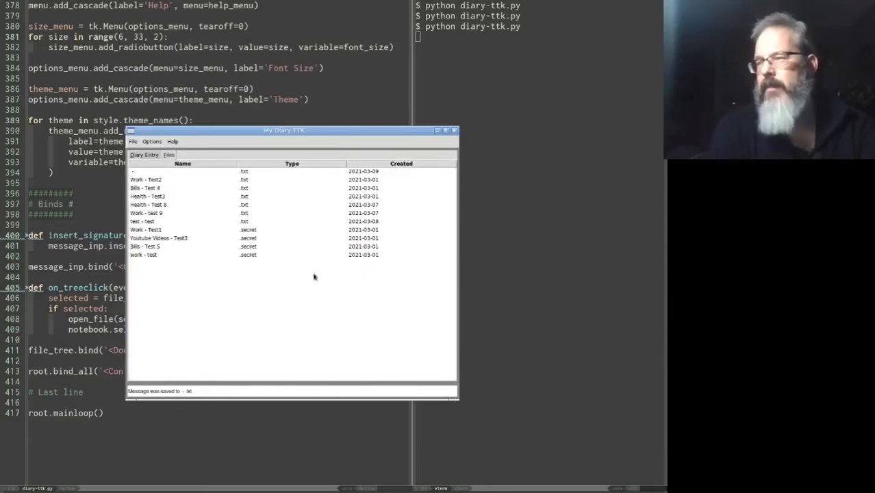
pyautogui.moveTo(280, 260)
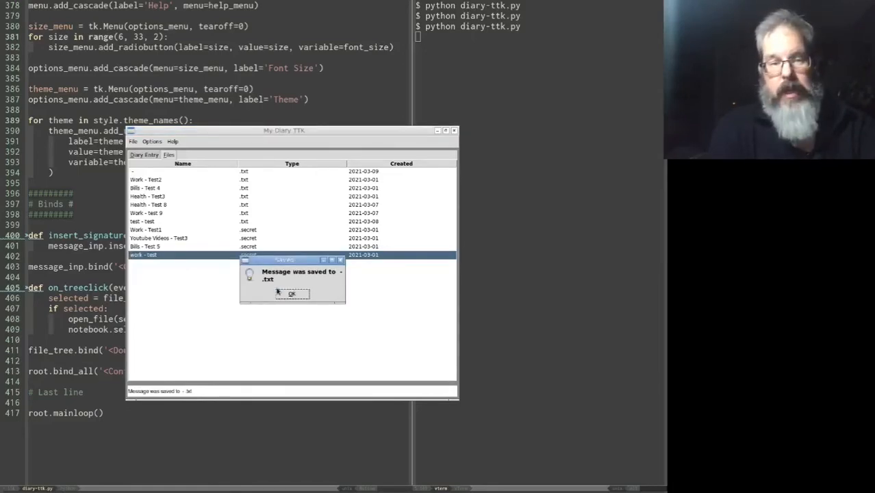
pyautogui.click(292, 293)
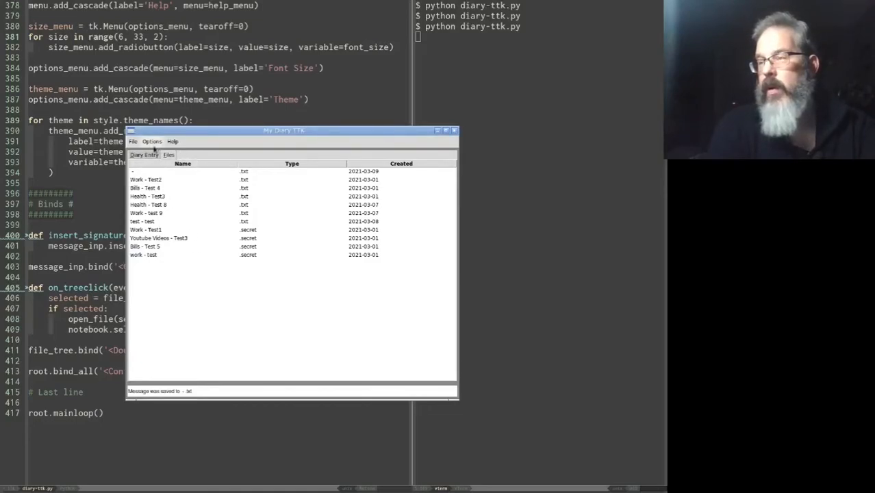
pyautogui.click(144, 153)
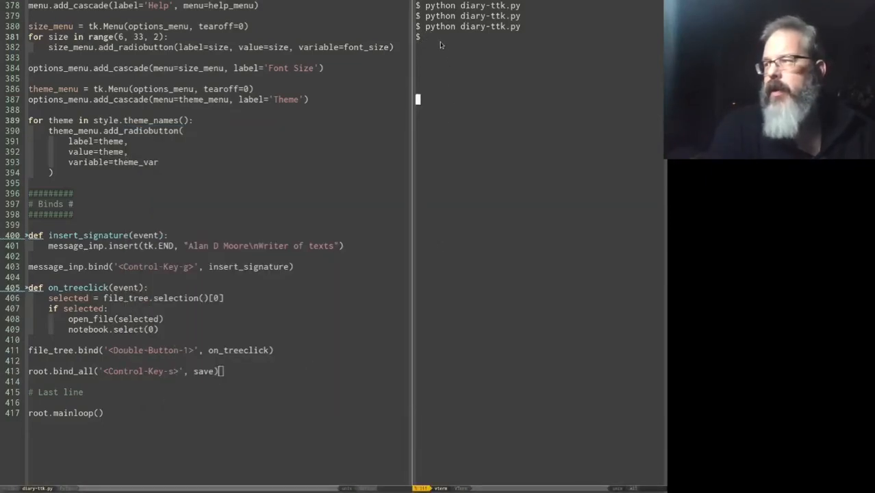
# Relaunch the script and load the Work - Test2 entry from the Files list into the form
pyautogui.press('Return')
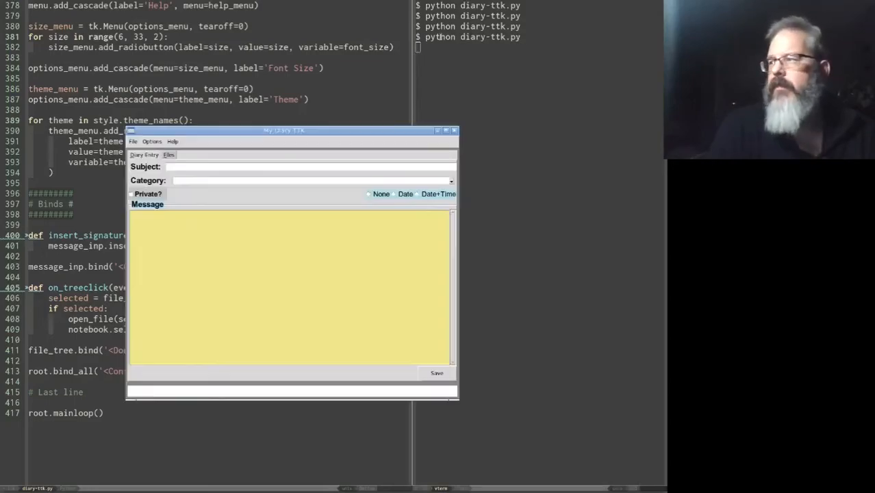
pyautogui.click(168, 155)
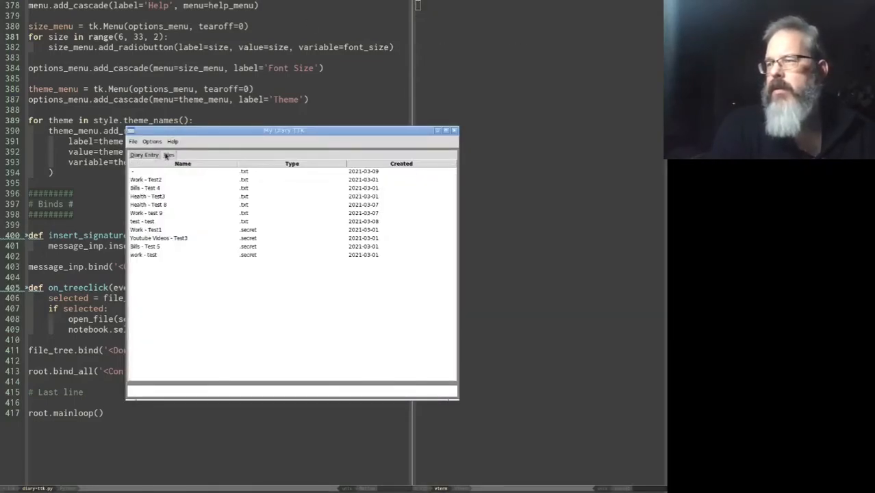
pyautogui.click(158, 179)
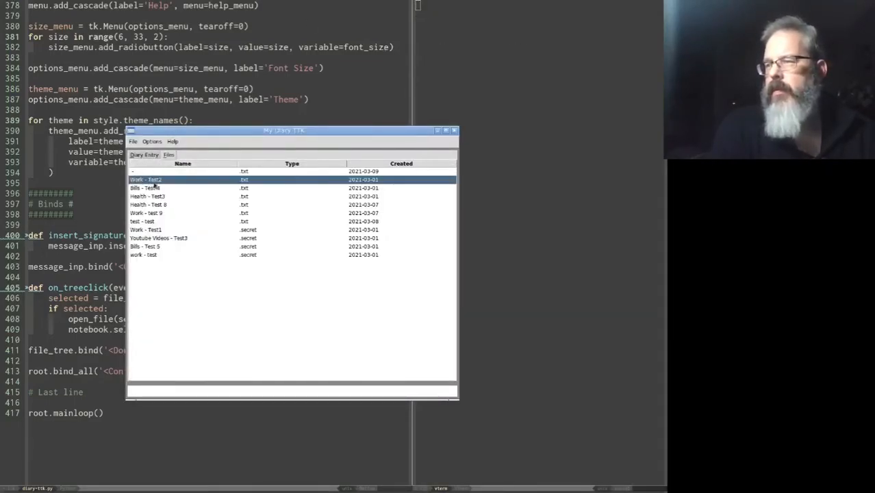
pyautogui.doubleClick(145, 180)
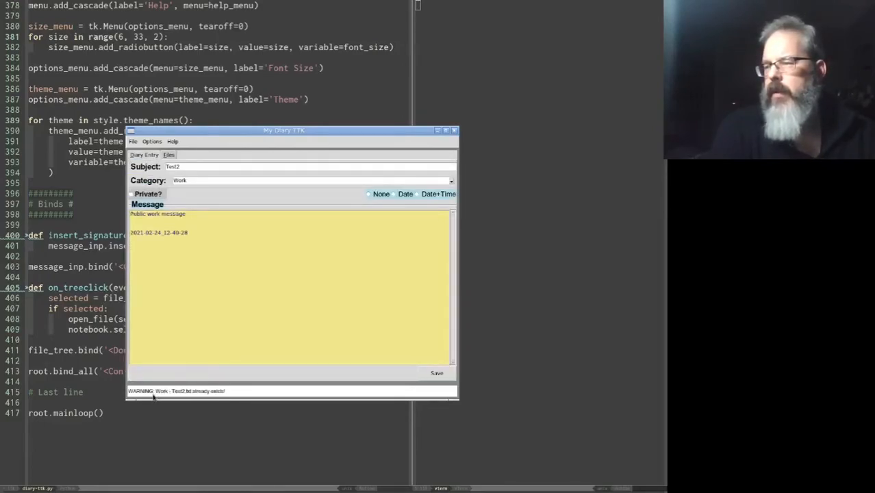
pyautogui.moveTo(216, 397)
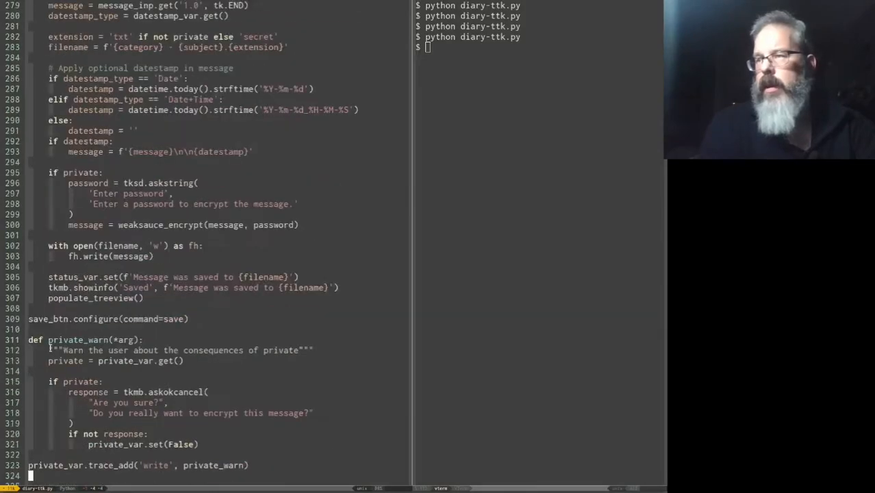
pyautogui.scroll(3)
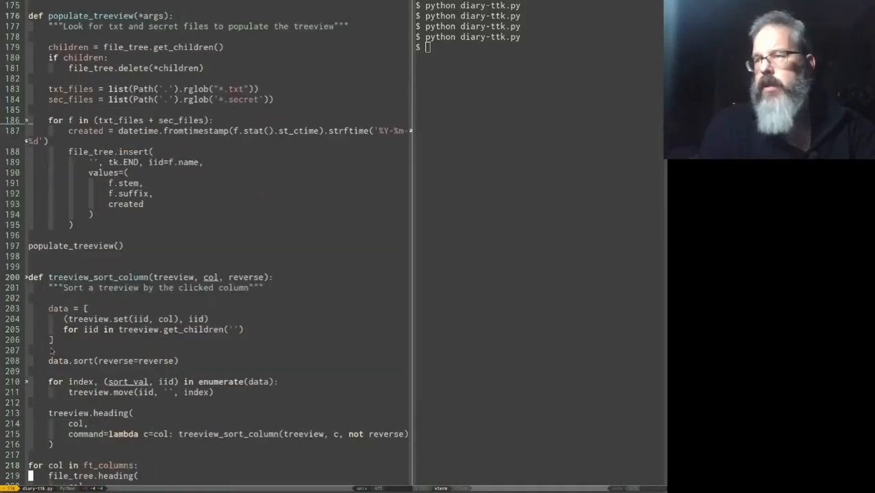
pyautogui.scroll(3)
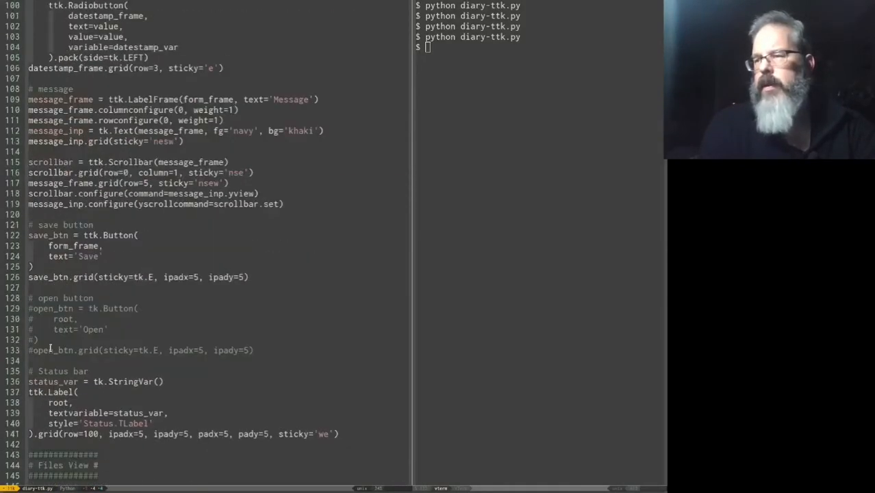
pyautogui.scroll(3)
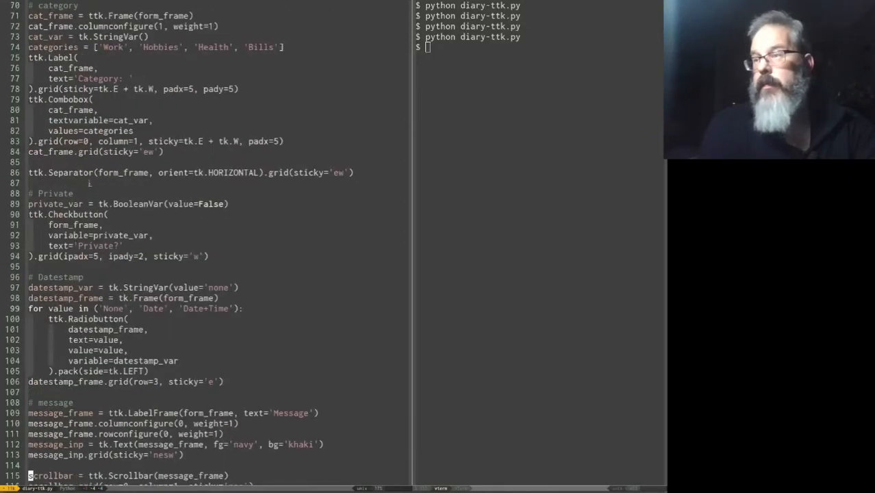
pyautogui.scroll(3)
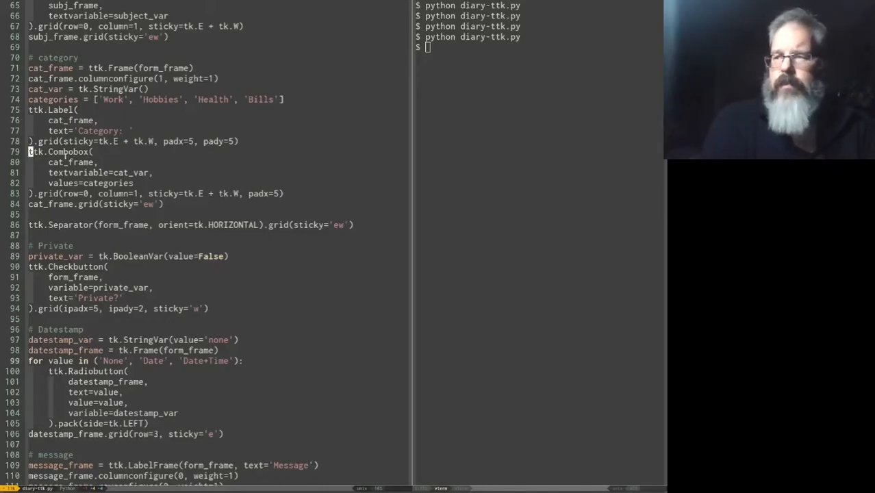
pyautogui.scroll(3)
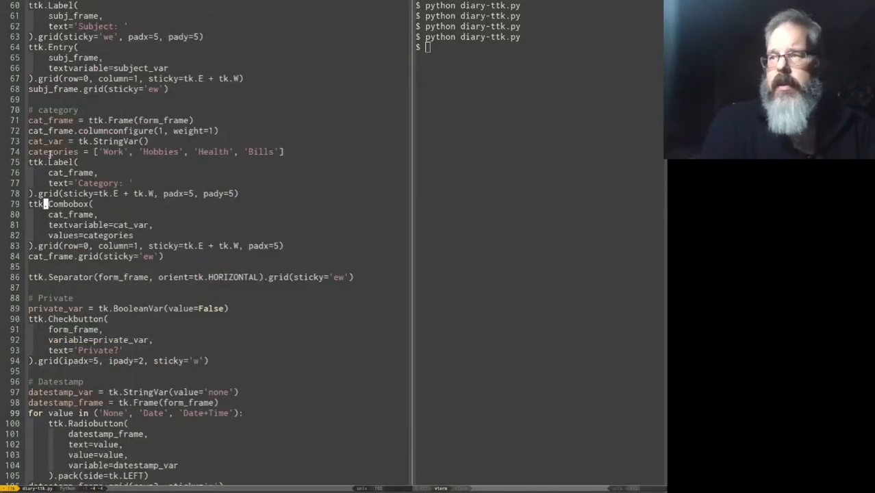
pyautogui.scroll(3)
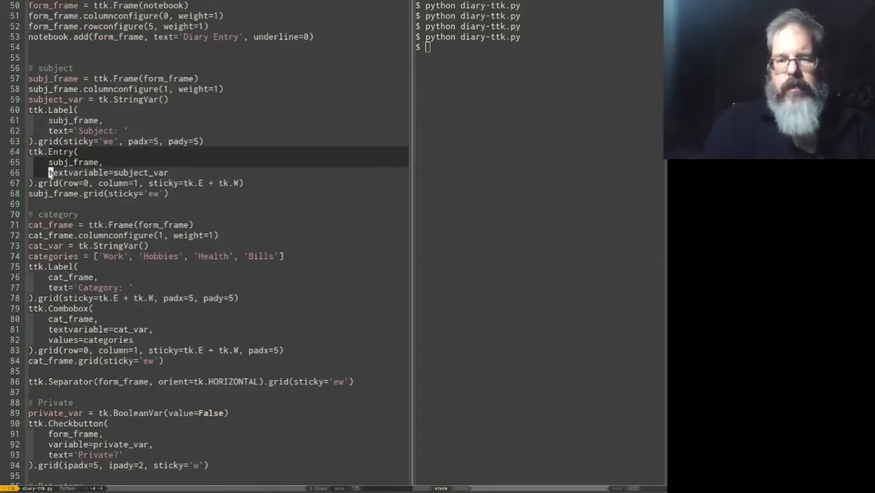
pyautogui.scroll(-3)
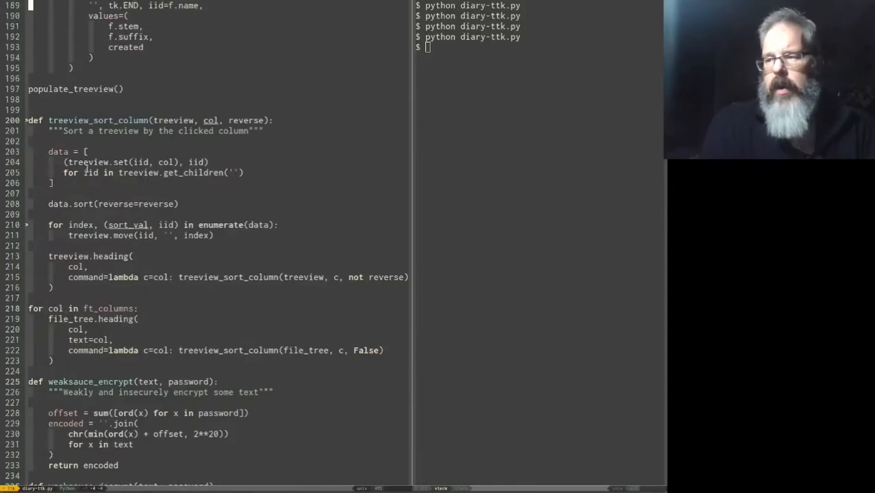
pyautogui.scroll(-3)
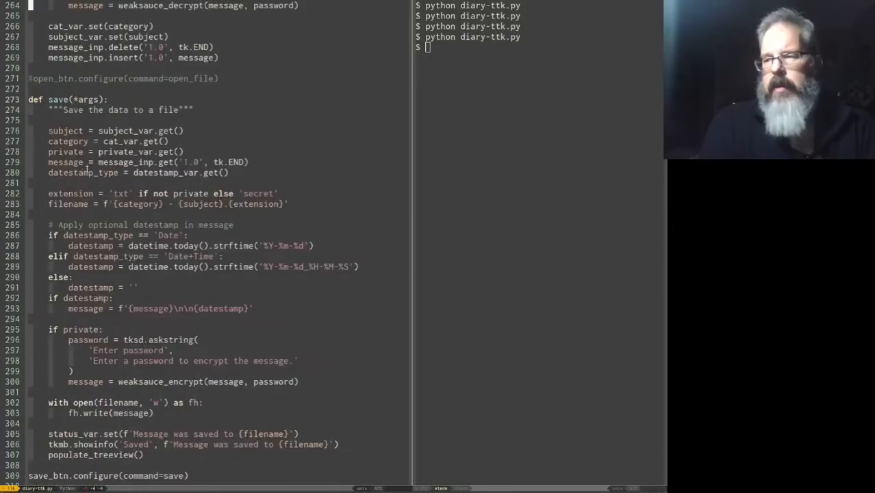
pyautogui.scroll(-3)
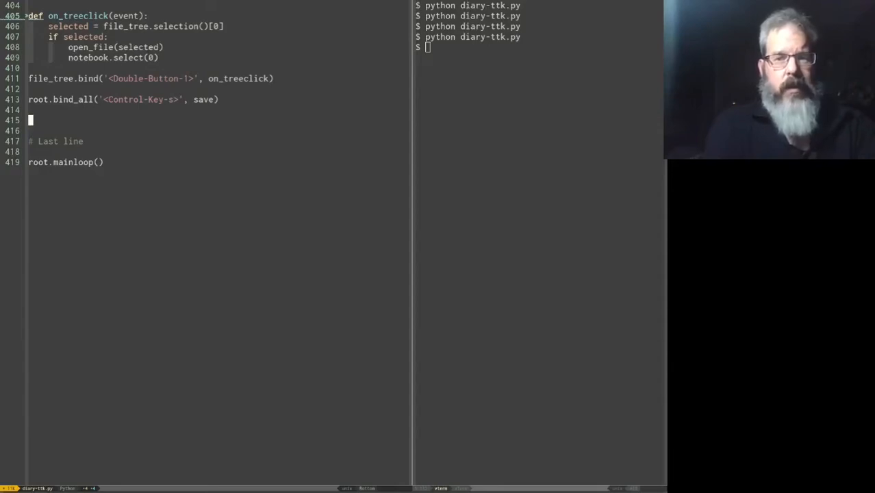
pyautogui.moveTo(109, 115)
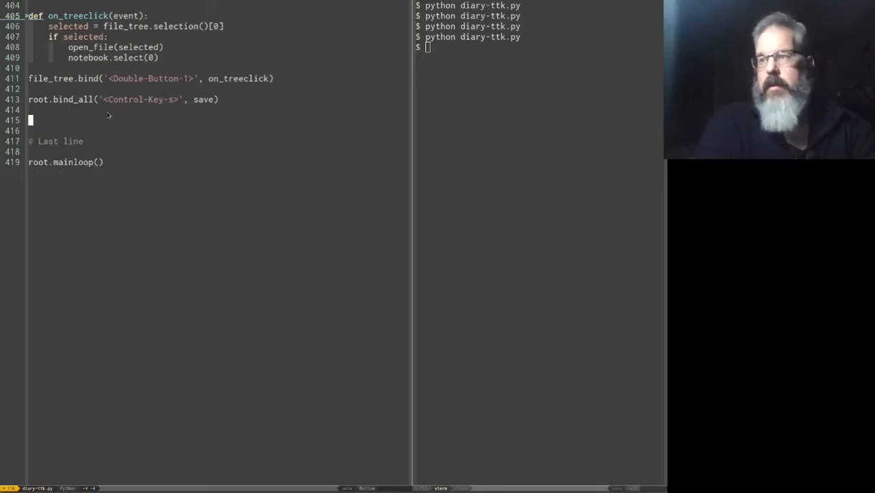
# Add print(ttk.Entry().bindtags()) and print(ttk.Combobox().bindtags()) lines to the script
pyautogui.write('print(')
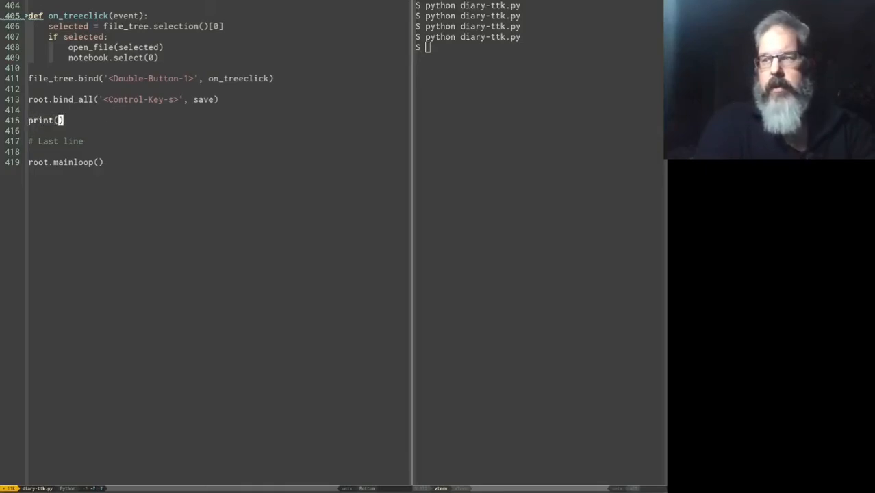
pyautogui.write('ttk.Entry(')
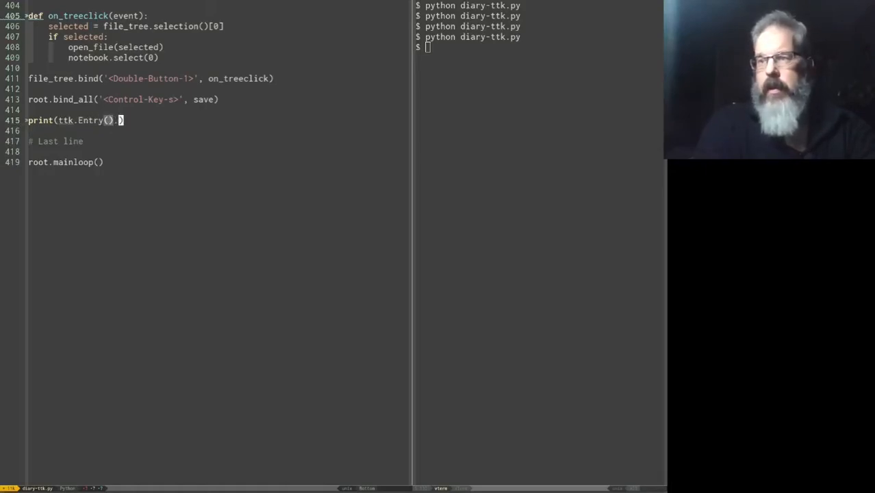
pyautogui.write('bind')
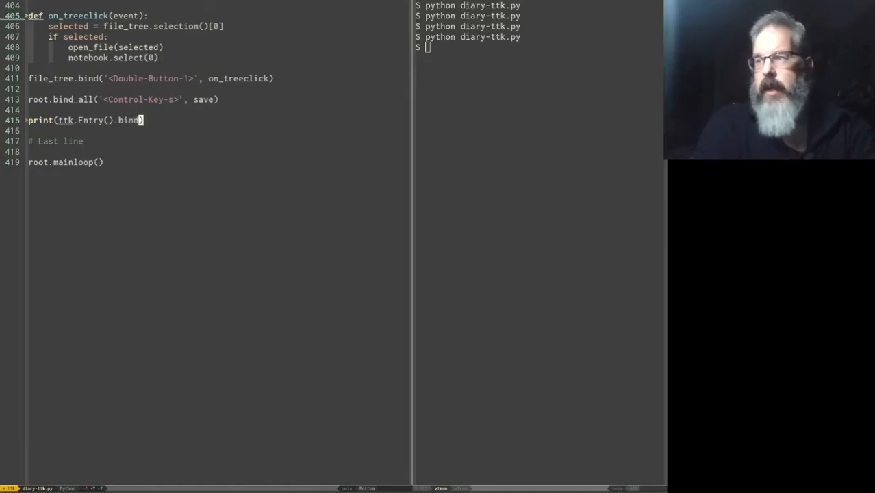
pyautogui.write('tags()')
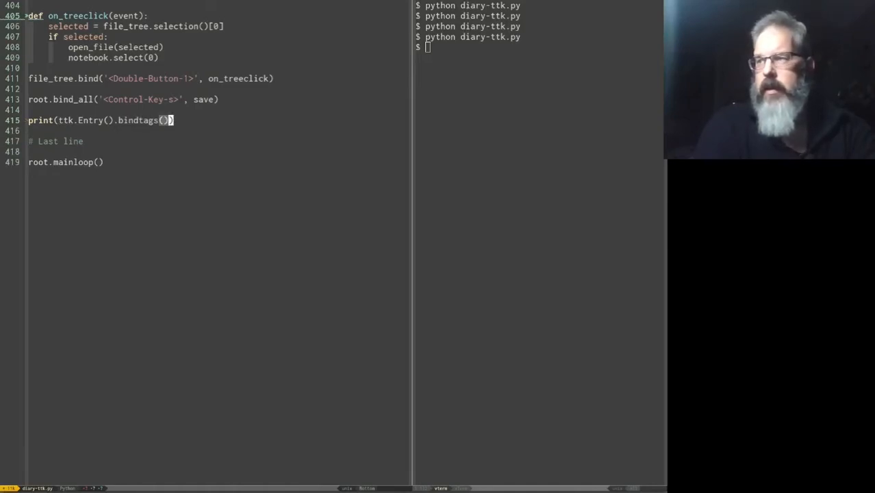
pyautogui.press('Return')
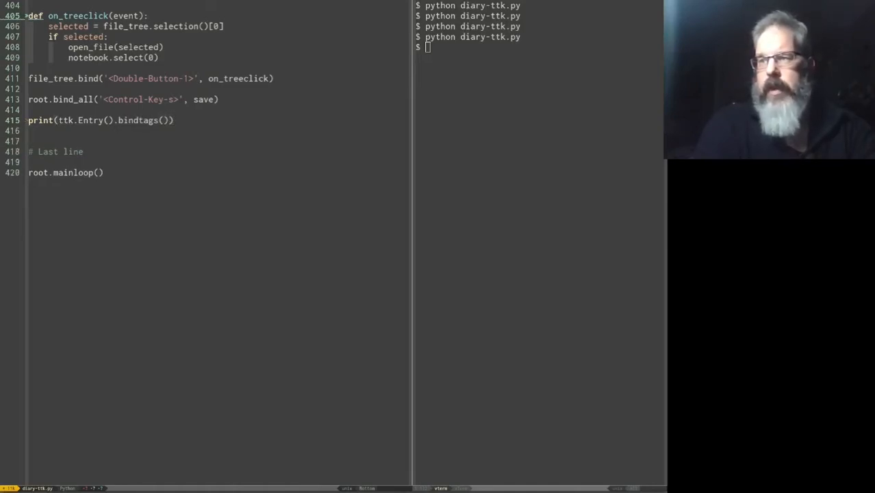
pyautogui.write('print(ttk.Combobox(')
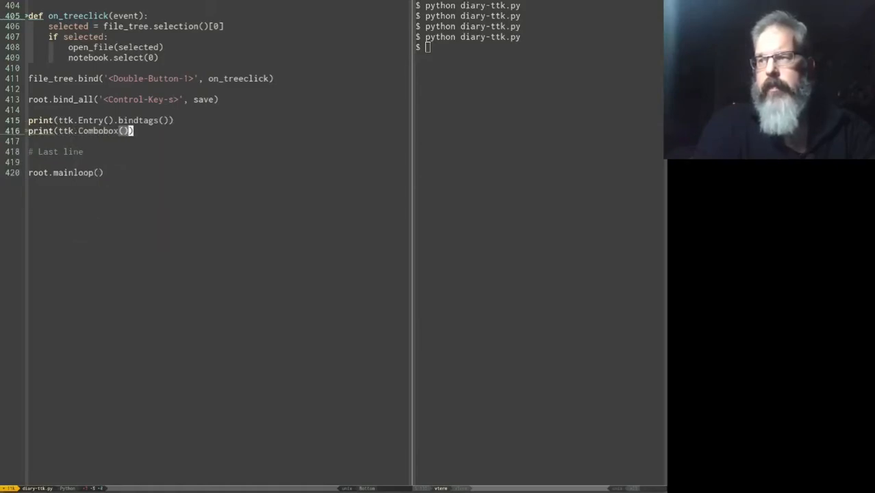
pyautogui.write('.bindtags()')
pyautogui.click(539, 47)
pyautogui.write('python diary-ttk.py')
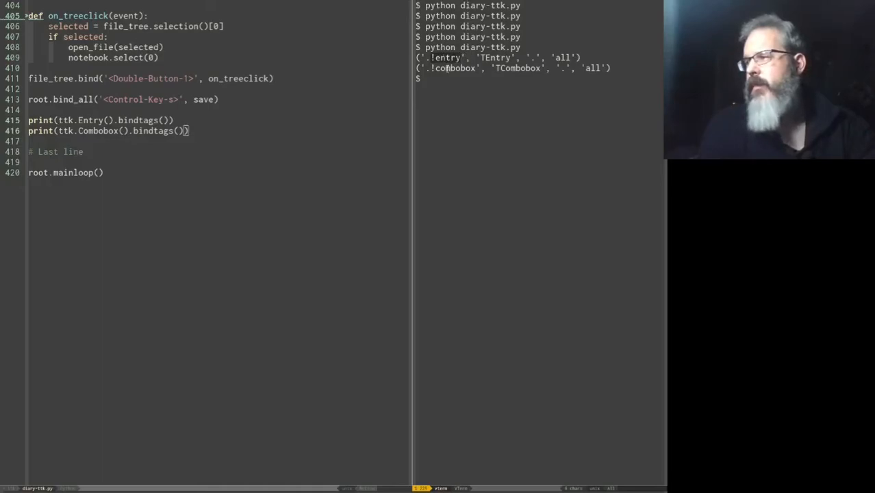
pyautogui.moveTo(441, 69)
pyautogui.write('#')
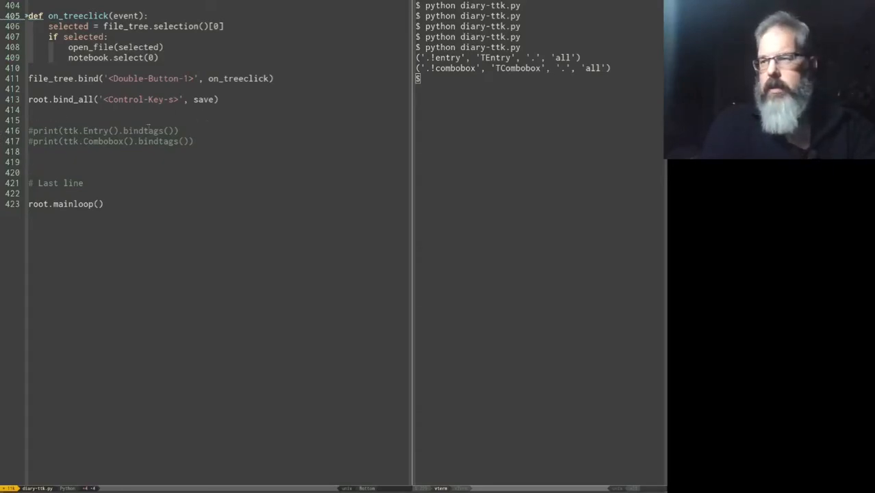
# Add root.bind_class('TEntry', '<KeyRelease>', check_filename) followed by a new line
pyautogui.write('roo')
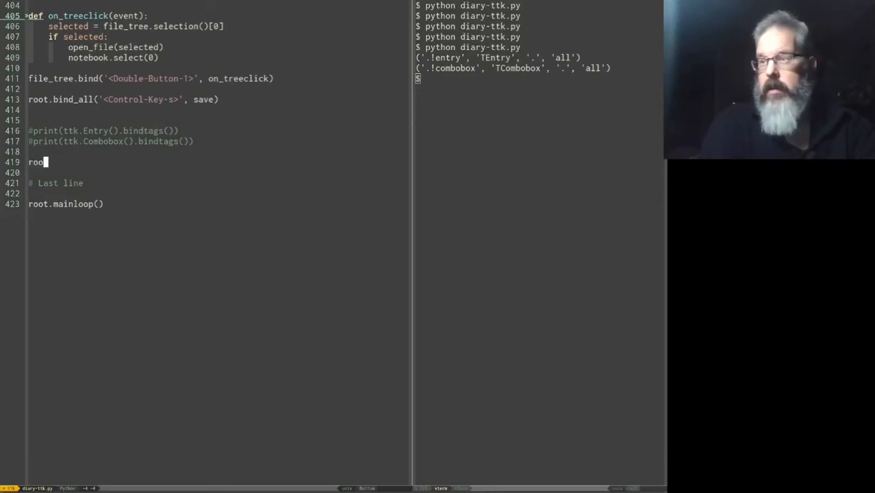
pyautogui.write('t.')
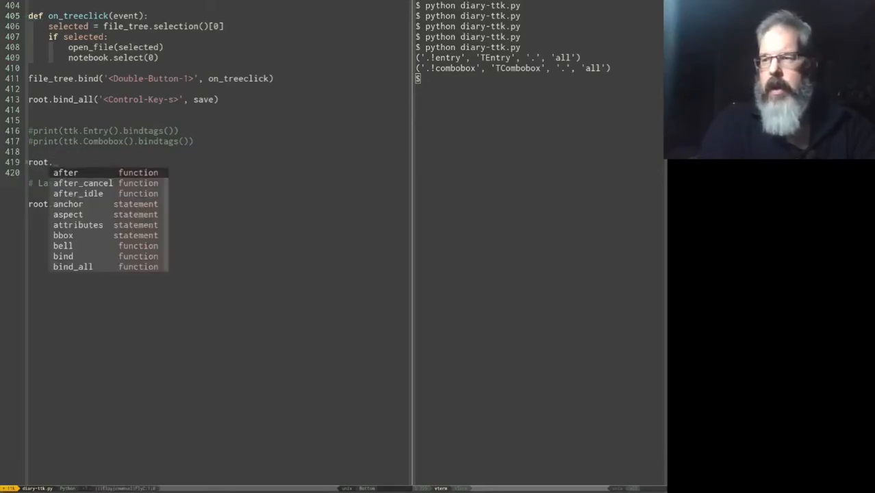
pyautogui.write('bind_class')
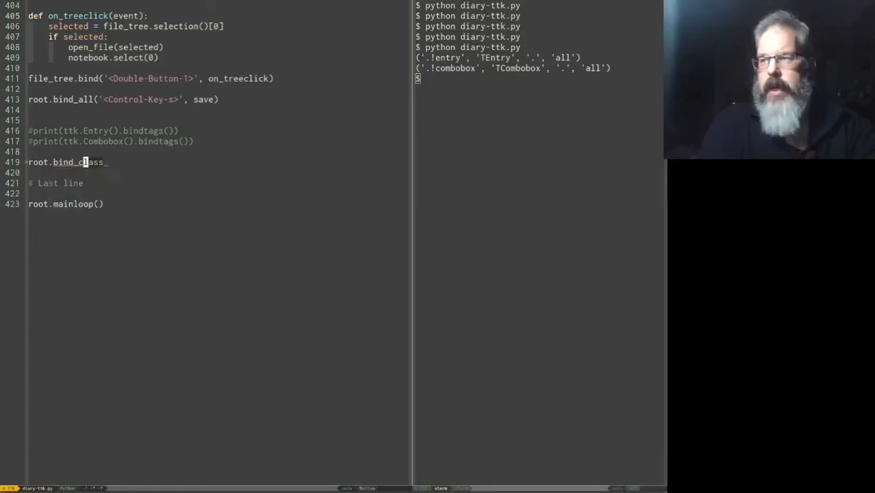
pyautogui.write('()')
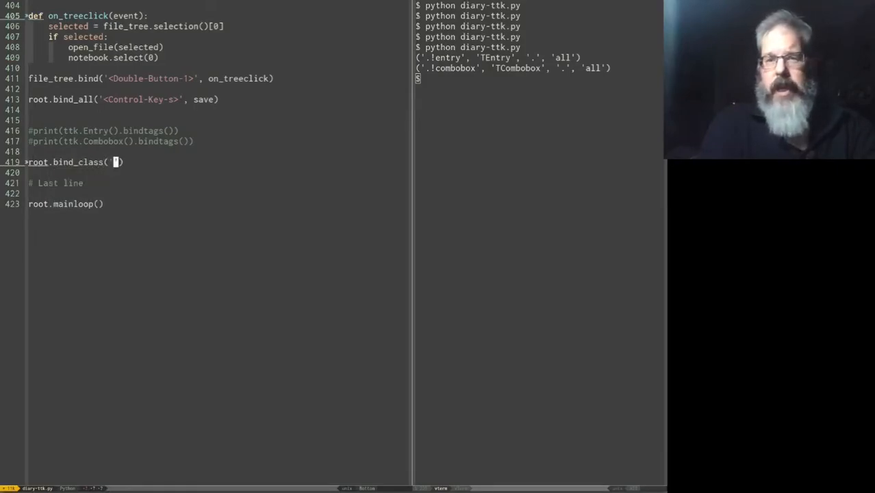
pyautogui.write("'TEntry")
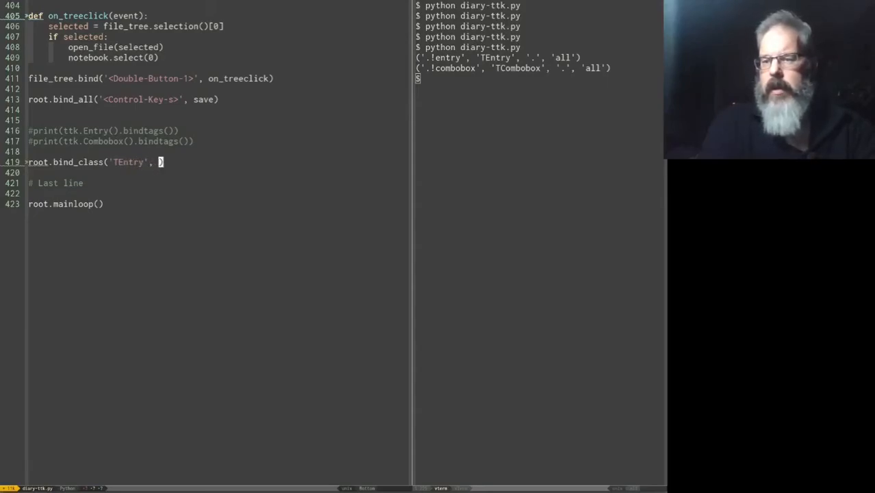
pyautogui.write("'<'")
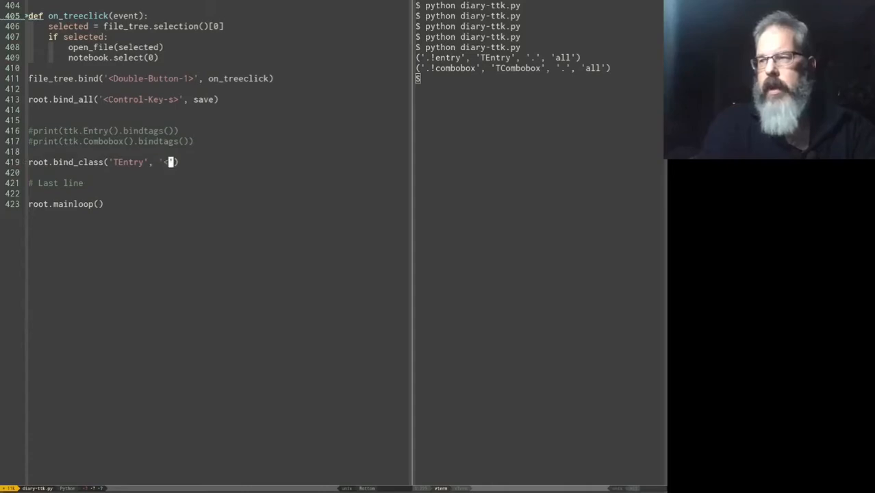
pyautogui.write('>')
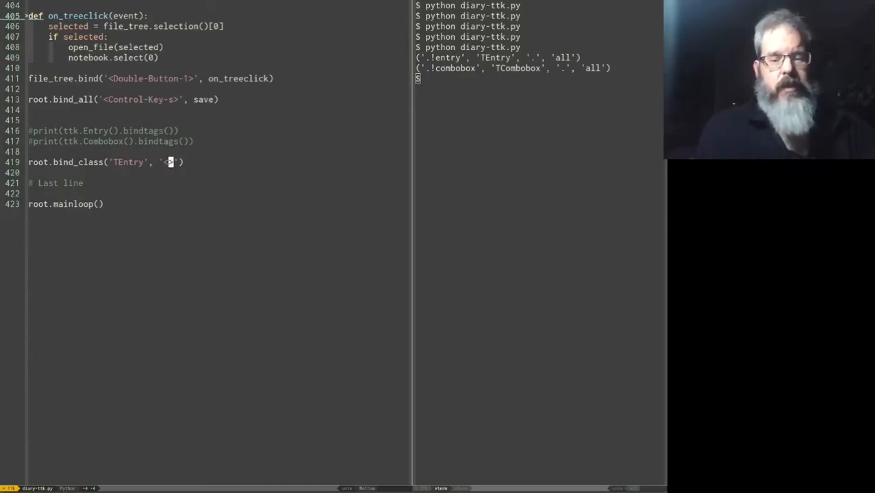
pyautogui.write('<Key')
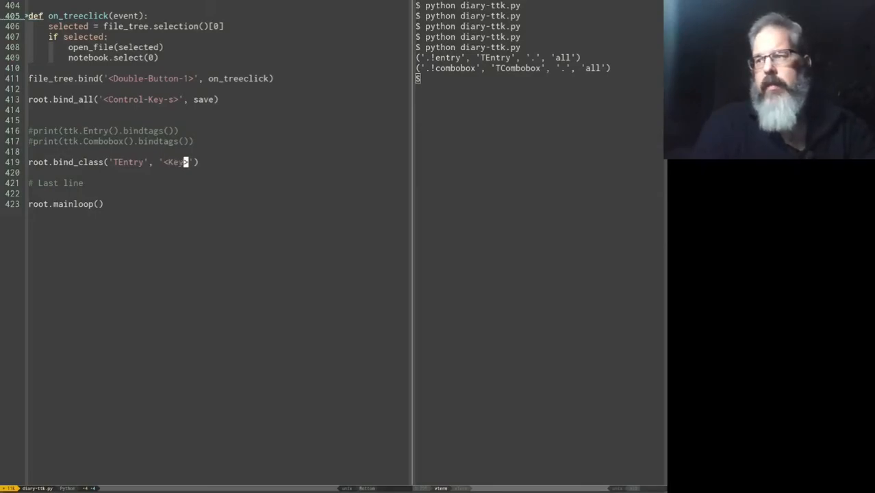
pyautogui.write('Rele')
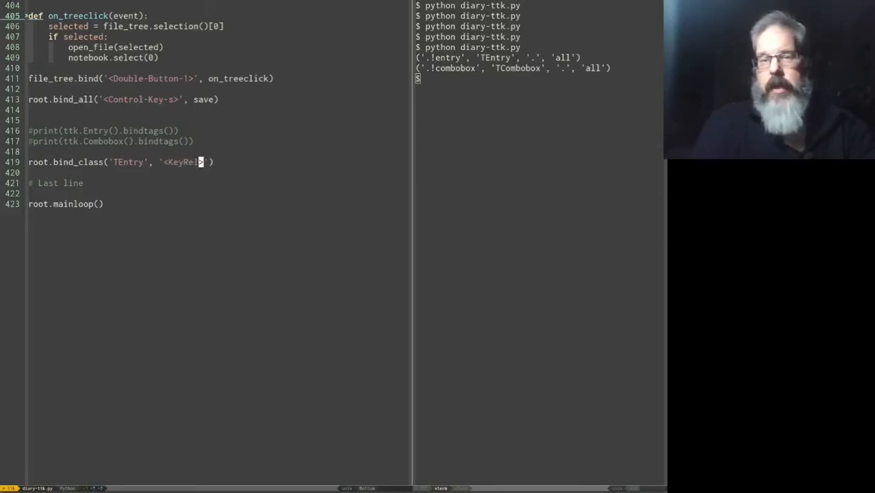
pyautogui.write('ease>')
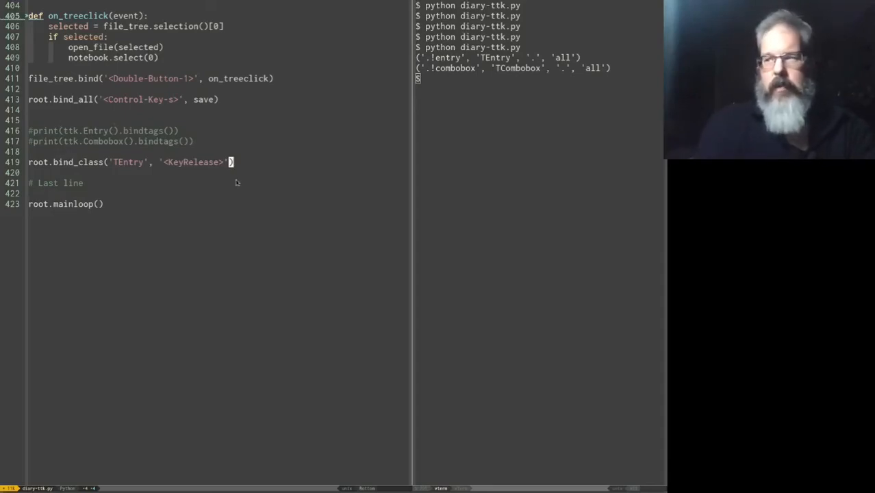
pyautogui.write(', check_filename')
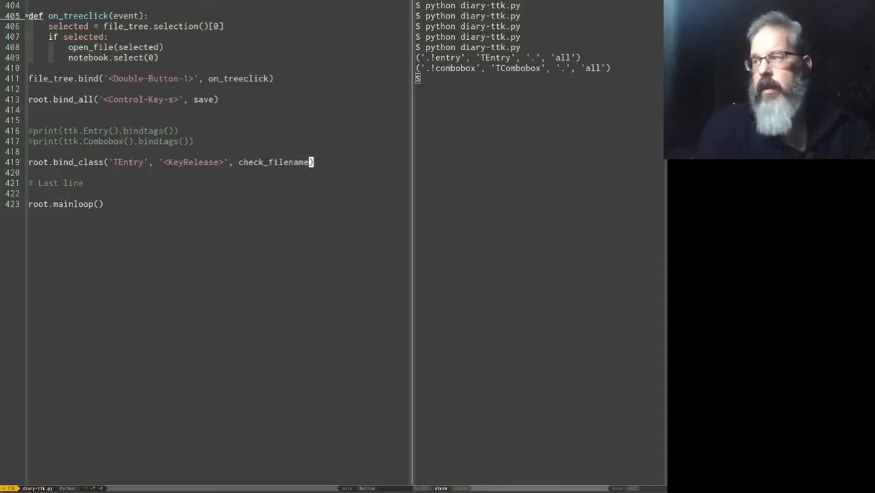
pyautogui.press('Return')
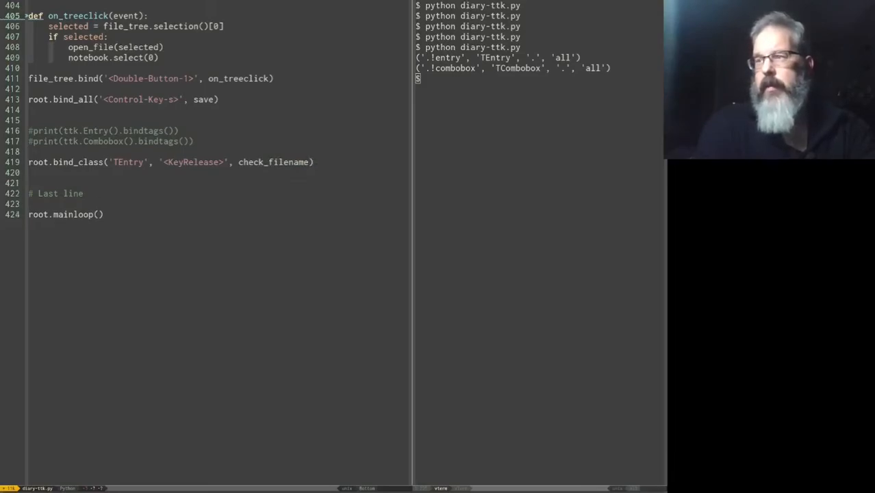
# Add root.bind_class('TCombobox', '<KeyRelease>', check_filename) below the TEntry binding
pyautogui.write('root.')
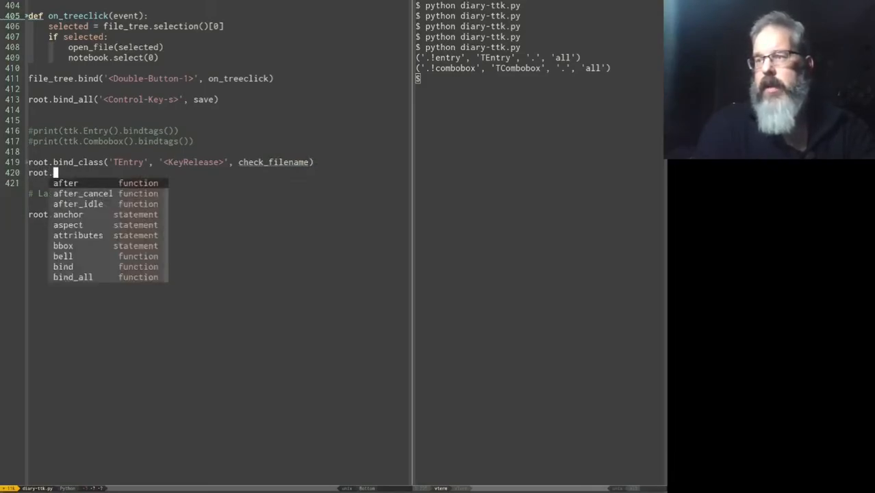
pyautogui.write("bind_class('")
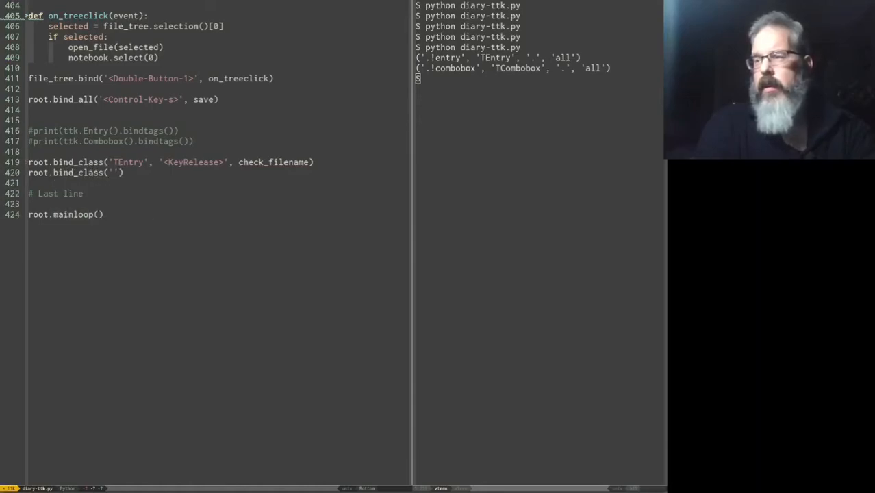
pyautogui.write("TCombobox', '<")
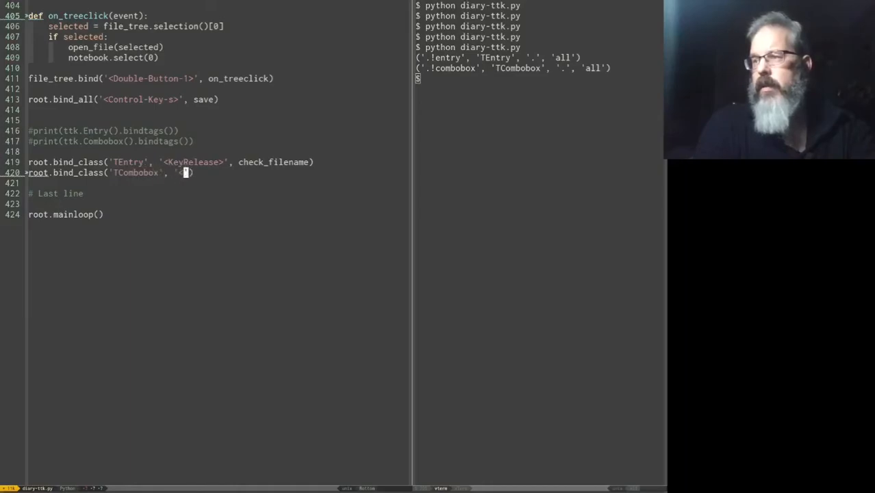
pyautogui.write('KeyRelease>')
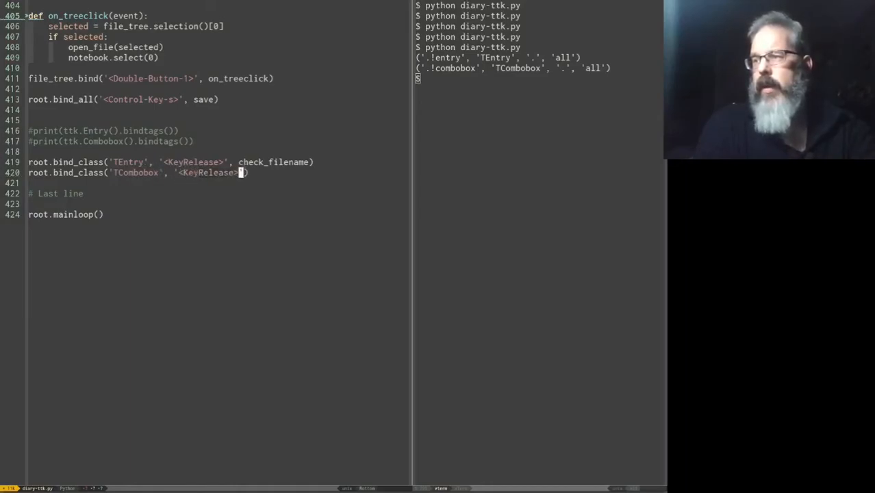
pyautogui.write('check_filename)')
pyautogui.click(539, 78)
pyautogui.write('python diary-ttk.py')
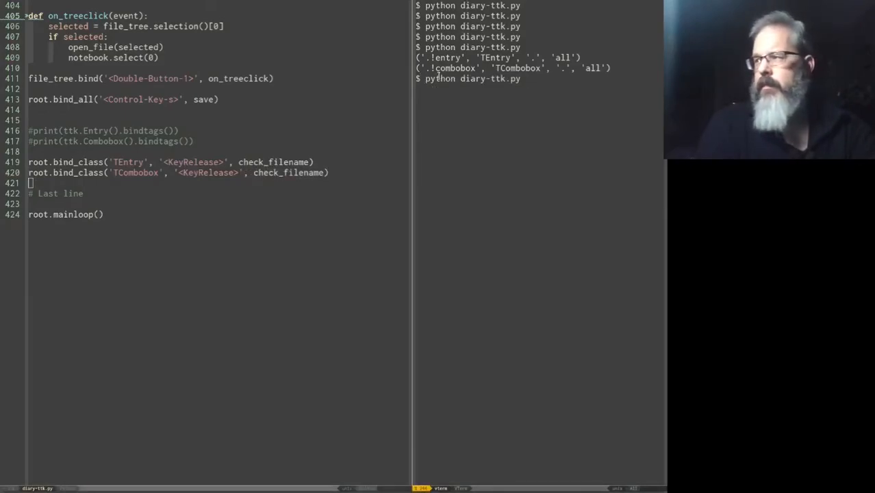
# Run the script, edit the Test2 subject to trigger the already-exists warning, then close the app
pyautogui.press('Return')
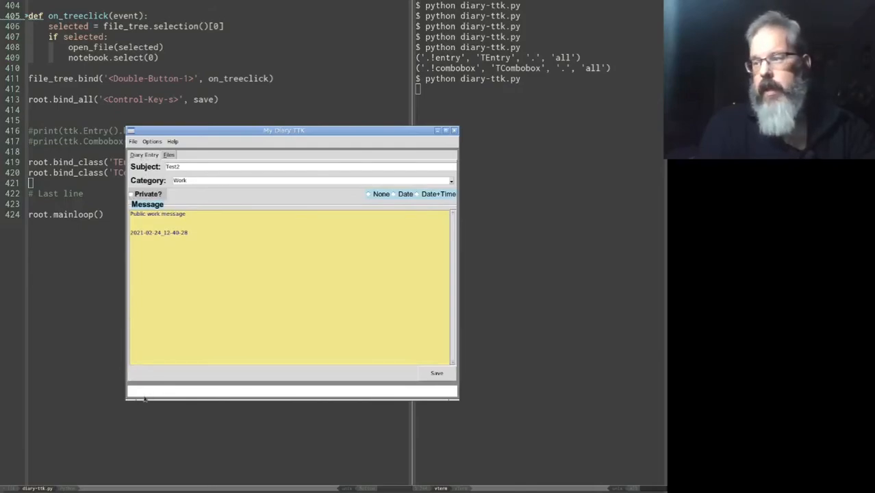
pyautogui.click(190, 239)
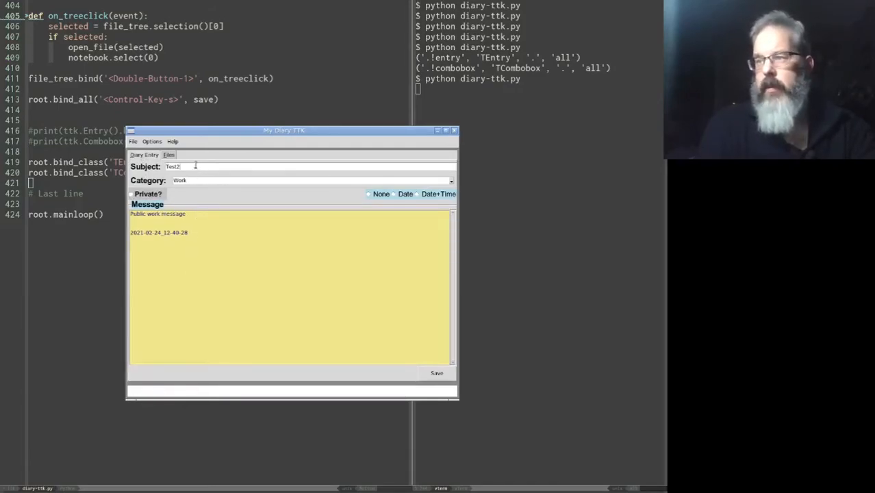
pyautogui.press('BackSpace')
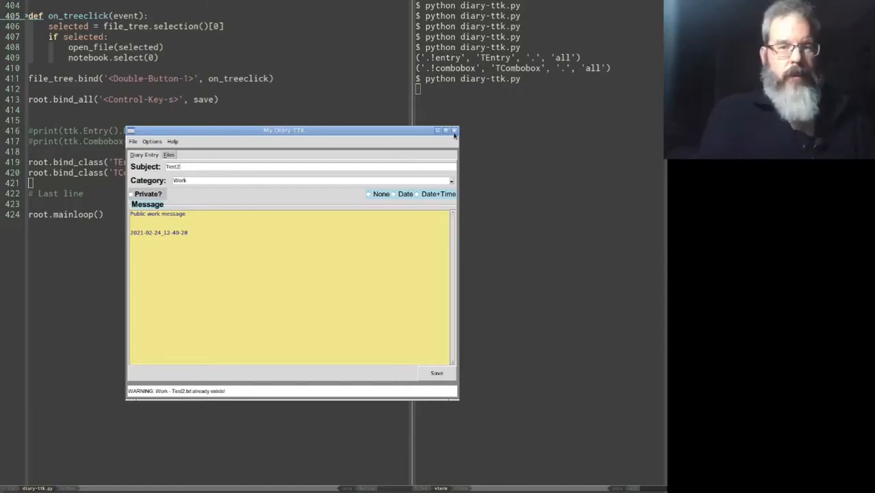
pyautogui.click(455, 130)
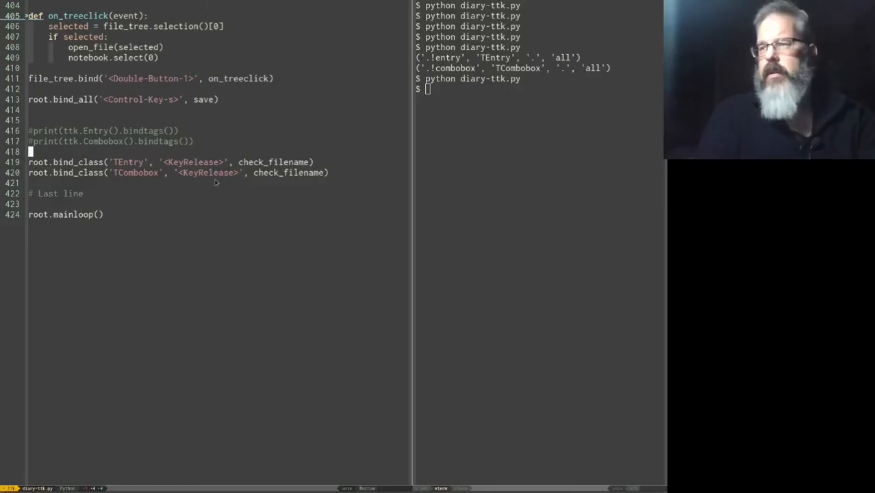
# Scroll up to the save() function where populate_treeview() is called
pyautogui.scroll(3)
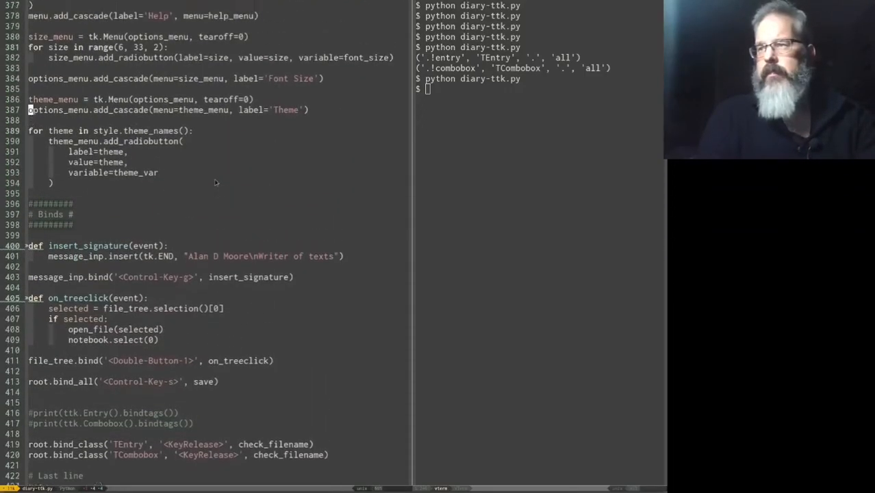
pyautogui.scroll(3)
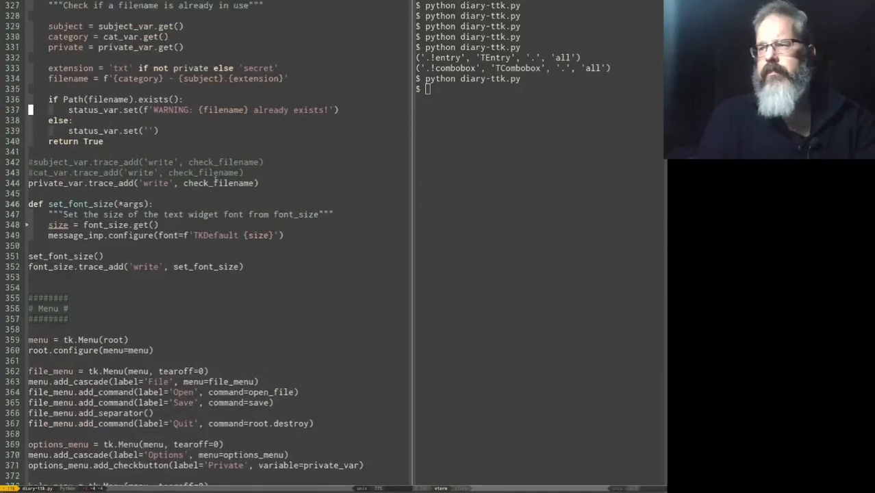
pyautogui.scroll(3)
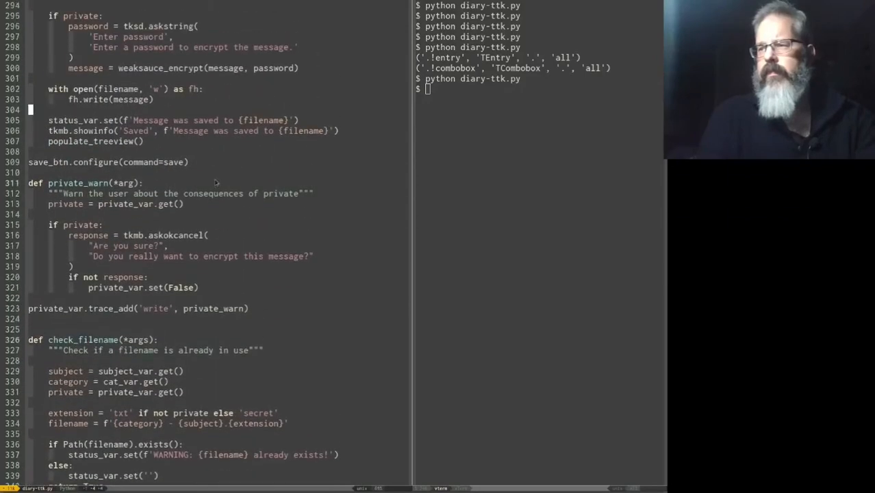
pyautogui.scroll(3)
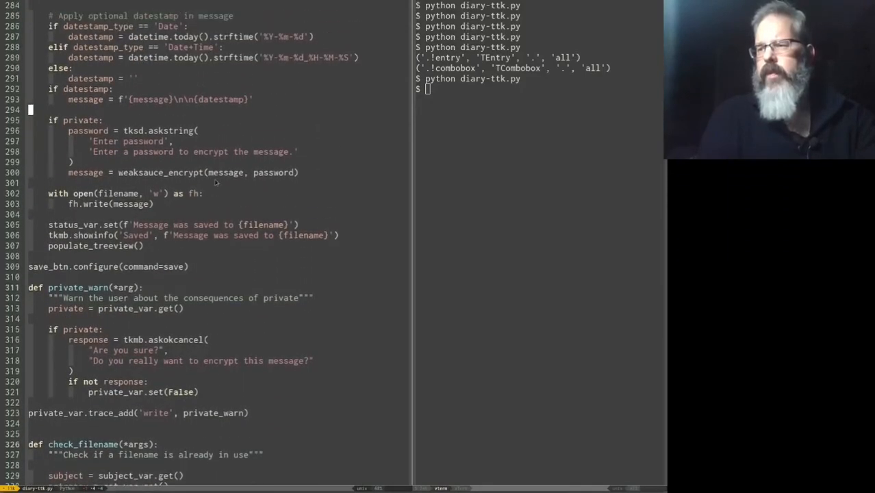
pyautogui.scroll(3)
pyautogui.write('#')
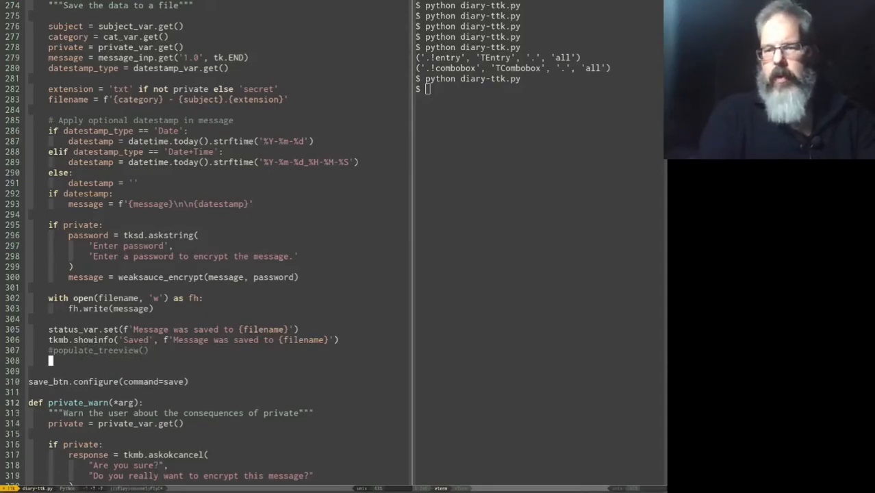
# Add root.event_generate('<<FileSaved>>') at the end of the save function
pyautogui.write('root.event_generate(')
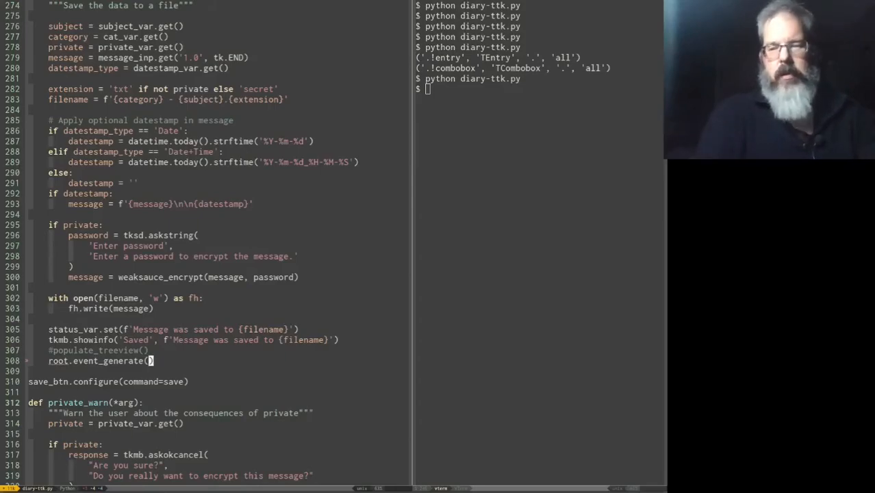
pyautogui.write("'")
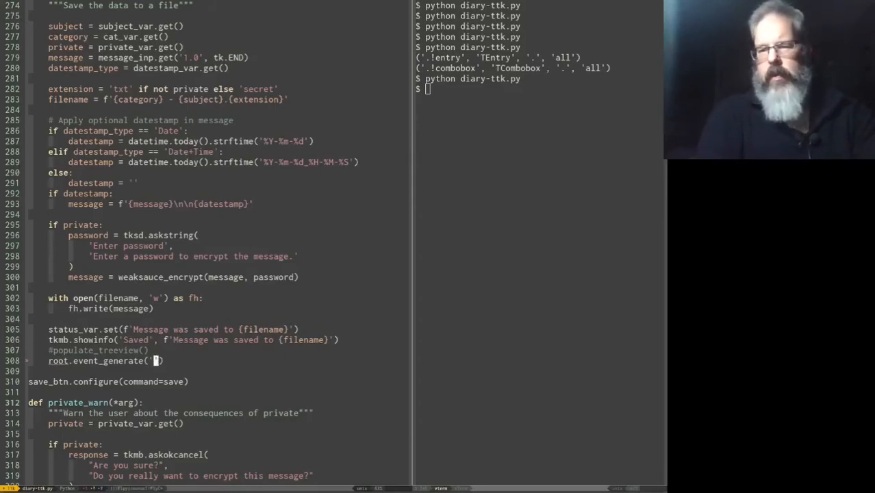
pyautogui.write('<<')
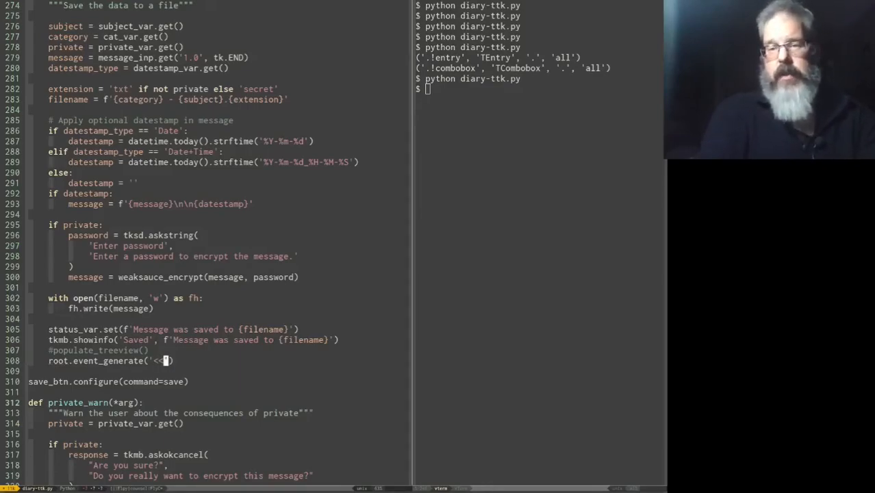
pyautogui.write('FileSaved')
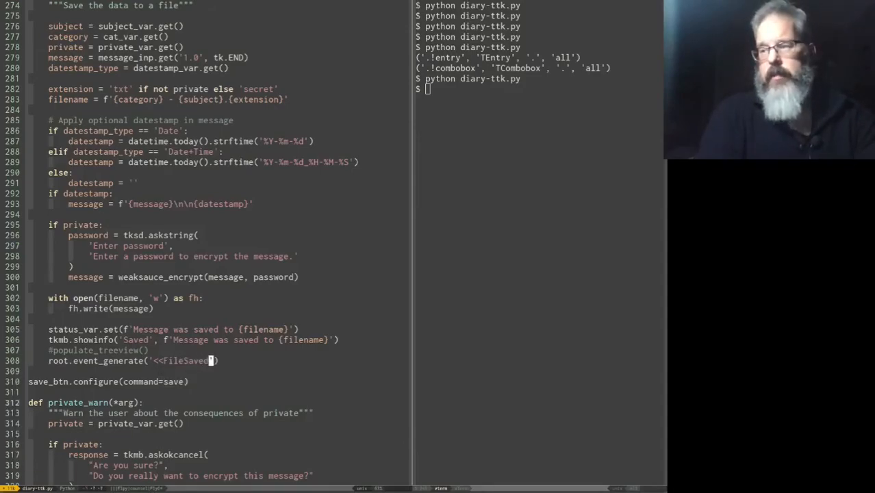
pyautogui.write('>>')
pyautogui.write("root.bind('<<FileSaved>>")
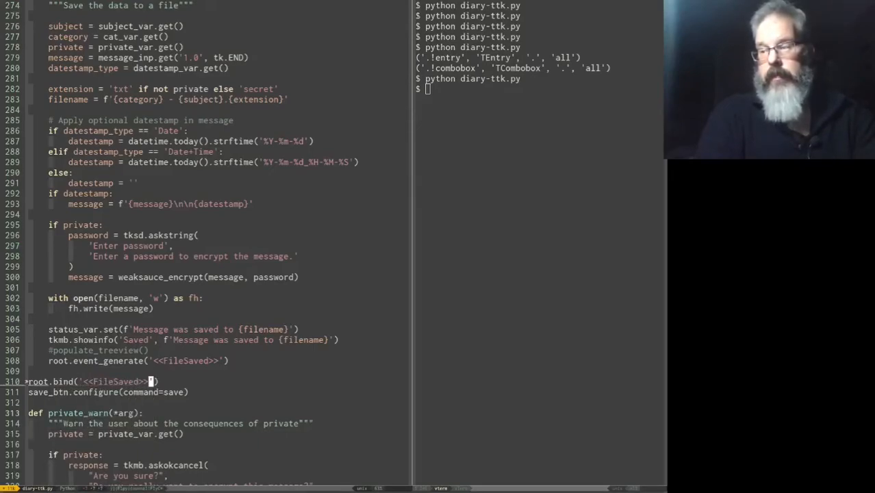
# Complete root.bind('<<FileSaved>>', populate_treeview) and rerun diary-ttk.py
pyautogui.write(', populate_treeview)')
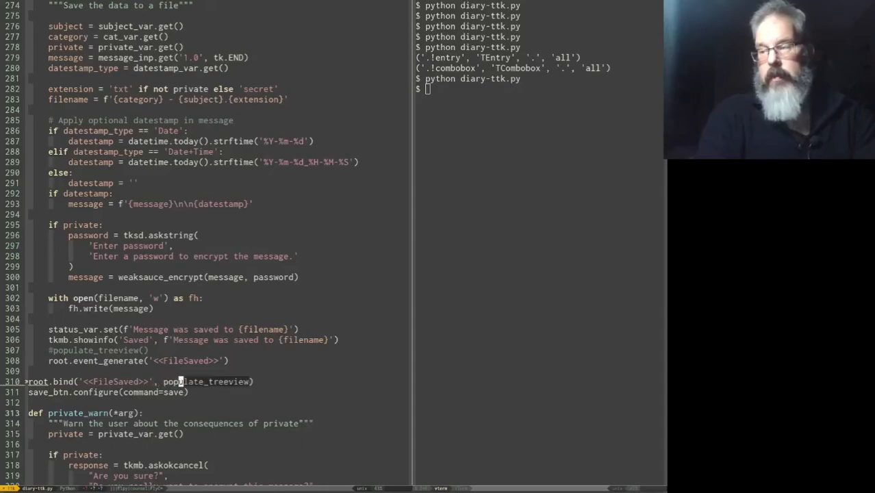
pyautogui.press('Return')
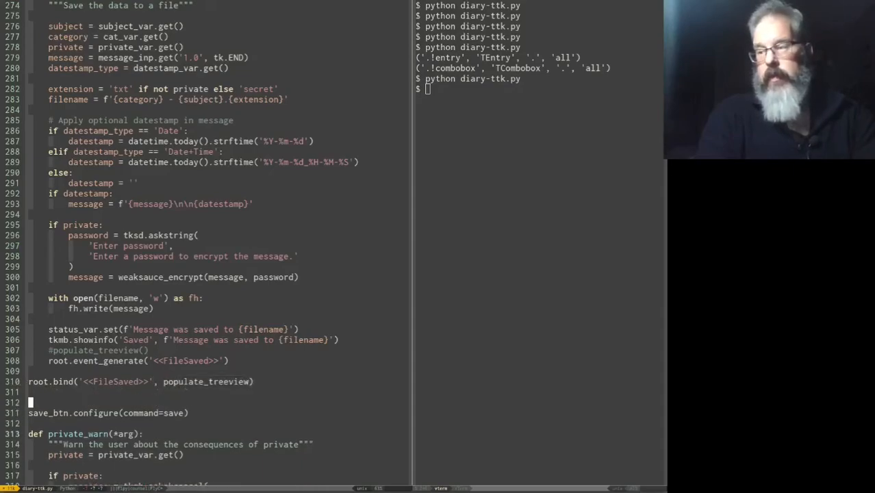
pyautogui.scroll(-3)
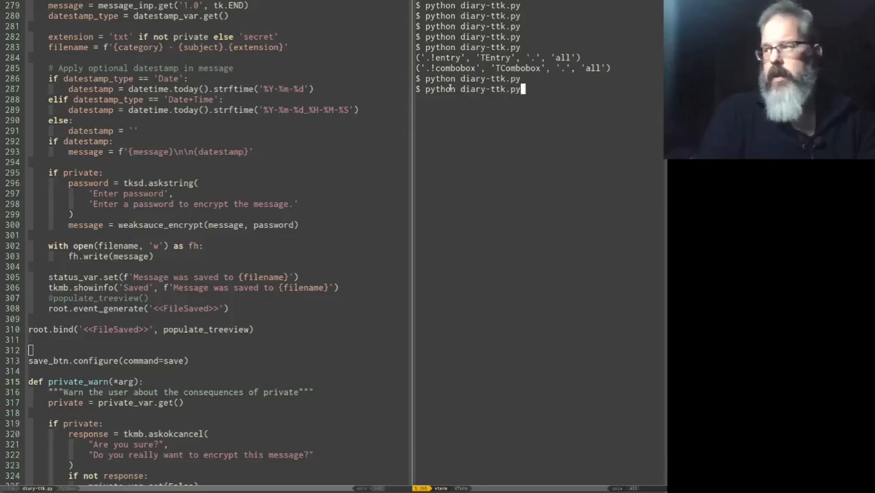
pyautogui.press('Return')
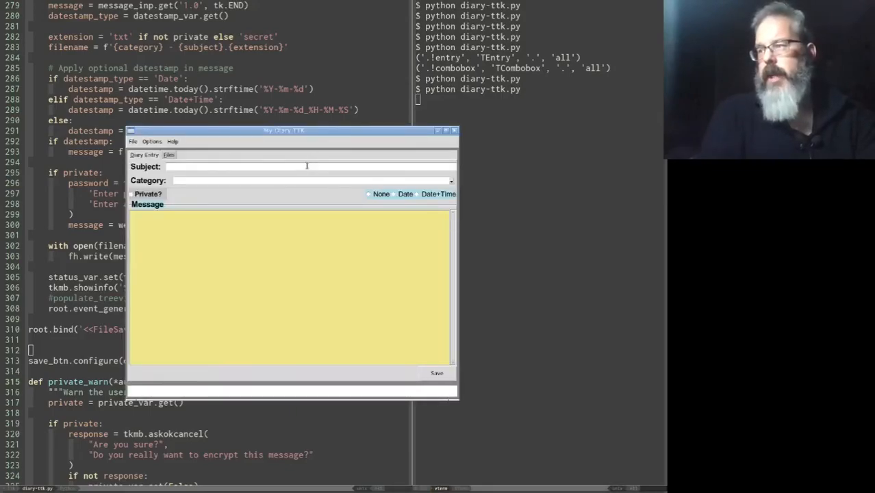
# Enter subject 'New file march 9' with a Test message and check the Files tab before saving
pyautogui.write('New file march')
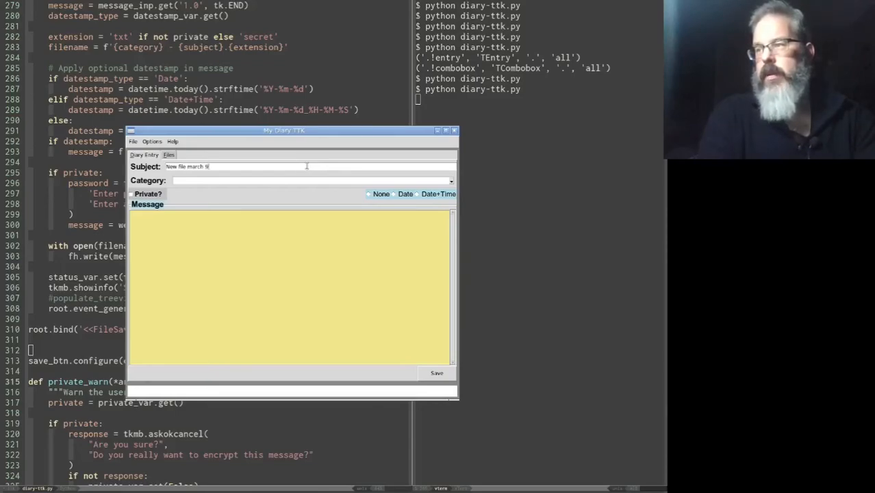
pyautogui.write('9')
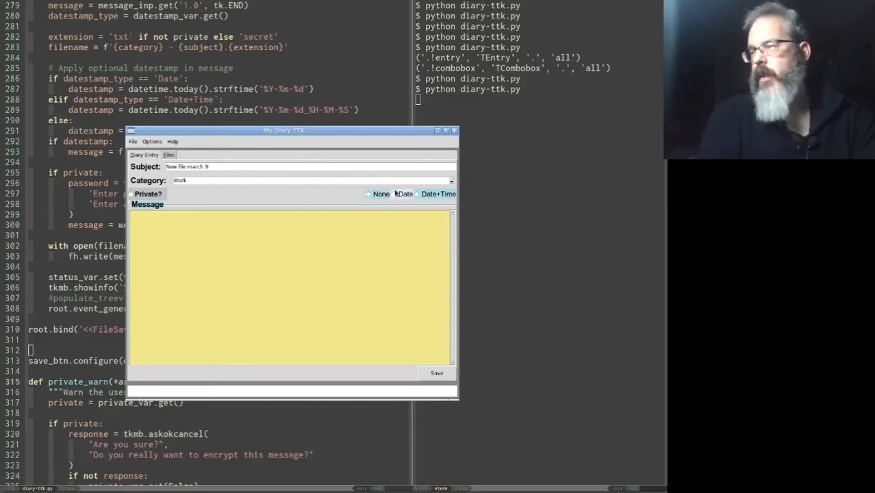
pyautogui.write('Test')
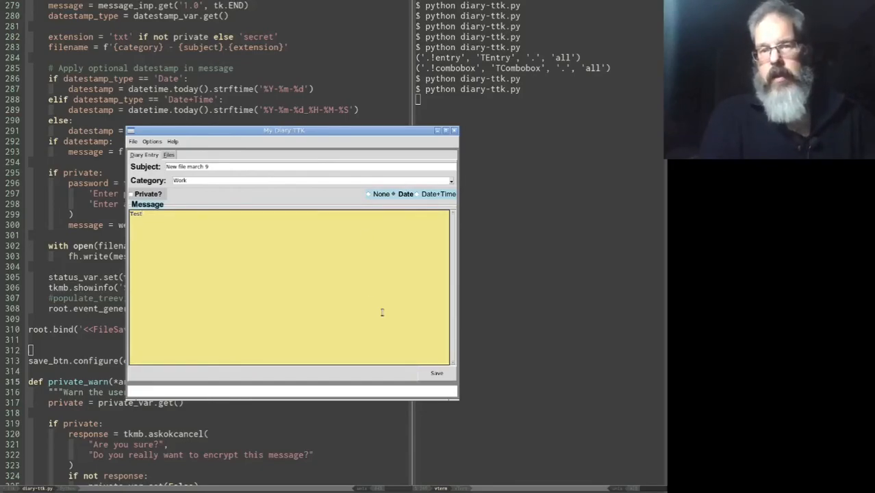
pyautogui.click(169, 155)
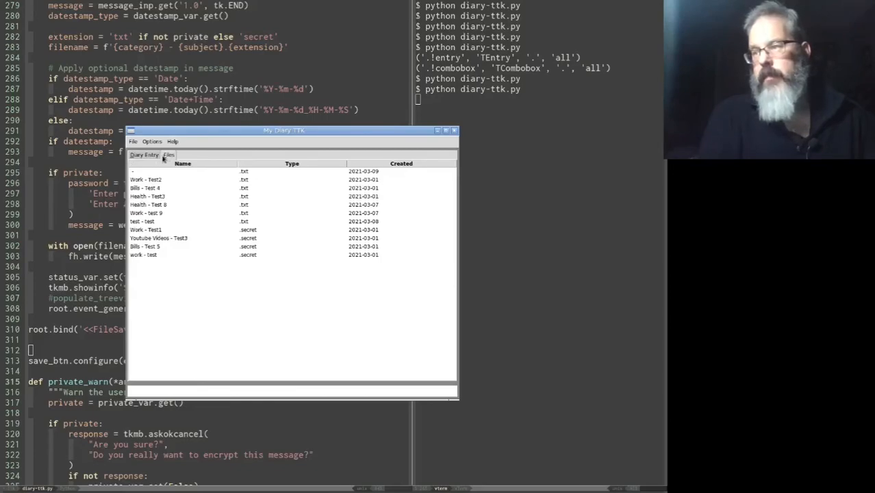
pyautogui.click(144, 155)
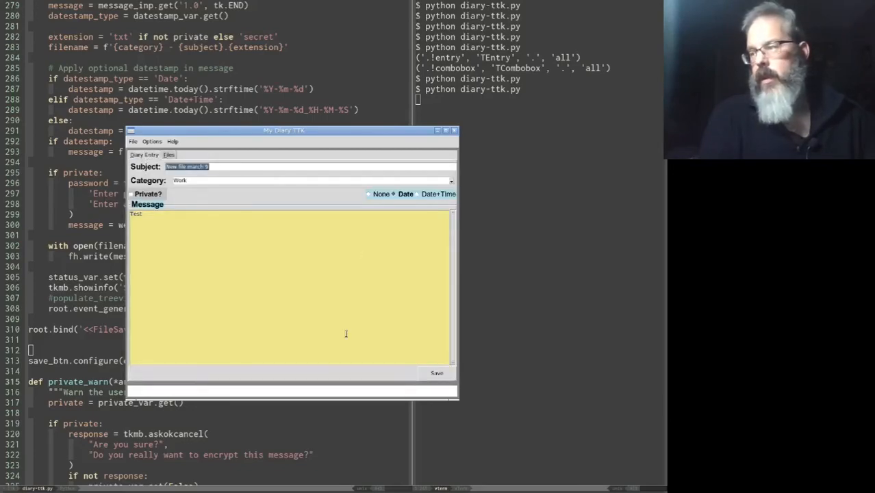
# Save the entry, confirm it appears in the file list automatically, and close the app
pyautogui.click(435, 372)
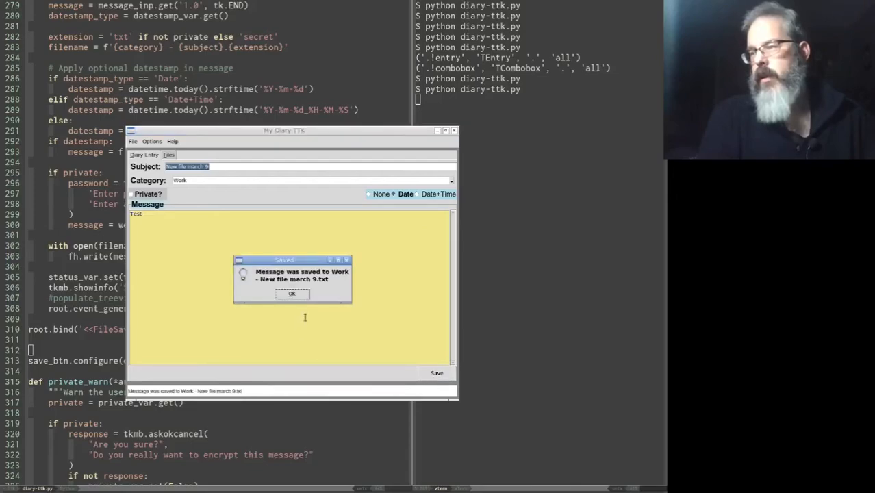
pyautogui.click(292, 293)
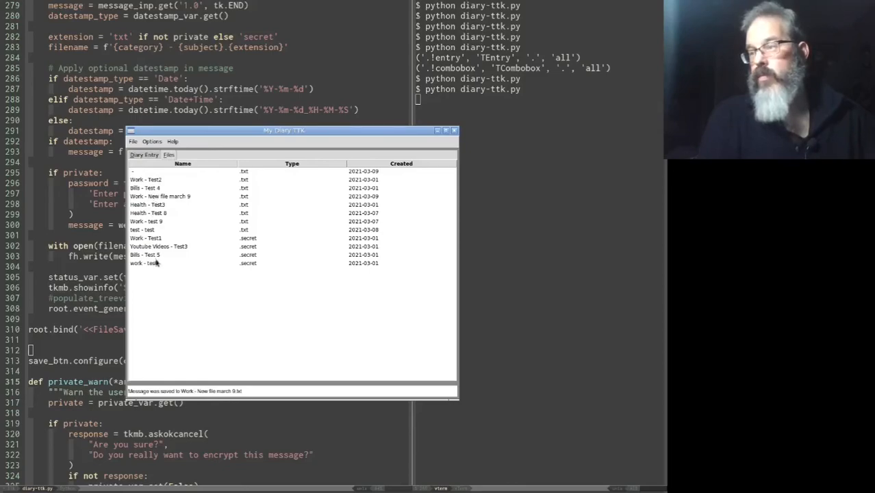
pyautogui.click(180, 197)
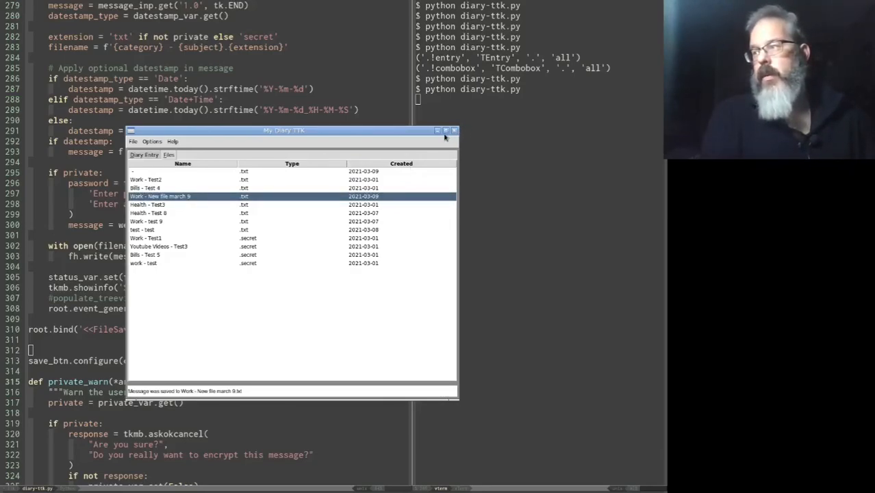
pyautogui.click(453, 130)
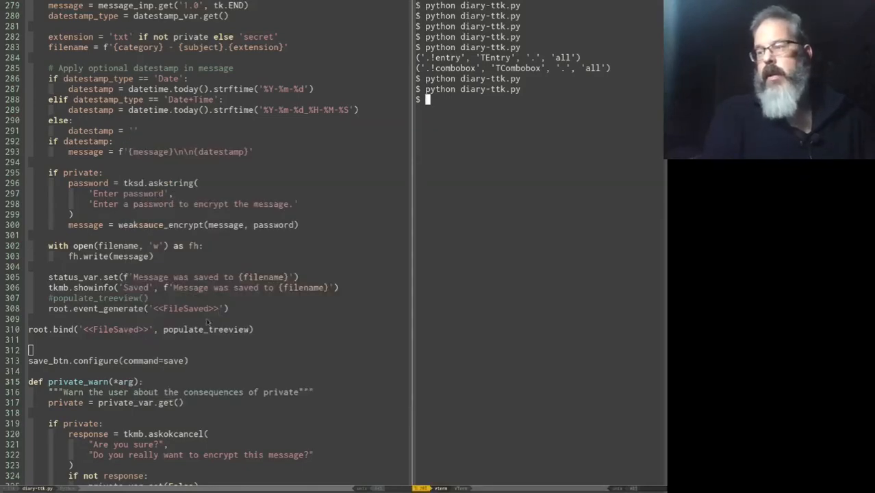